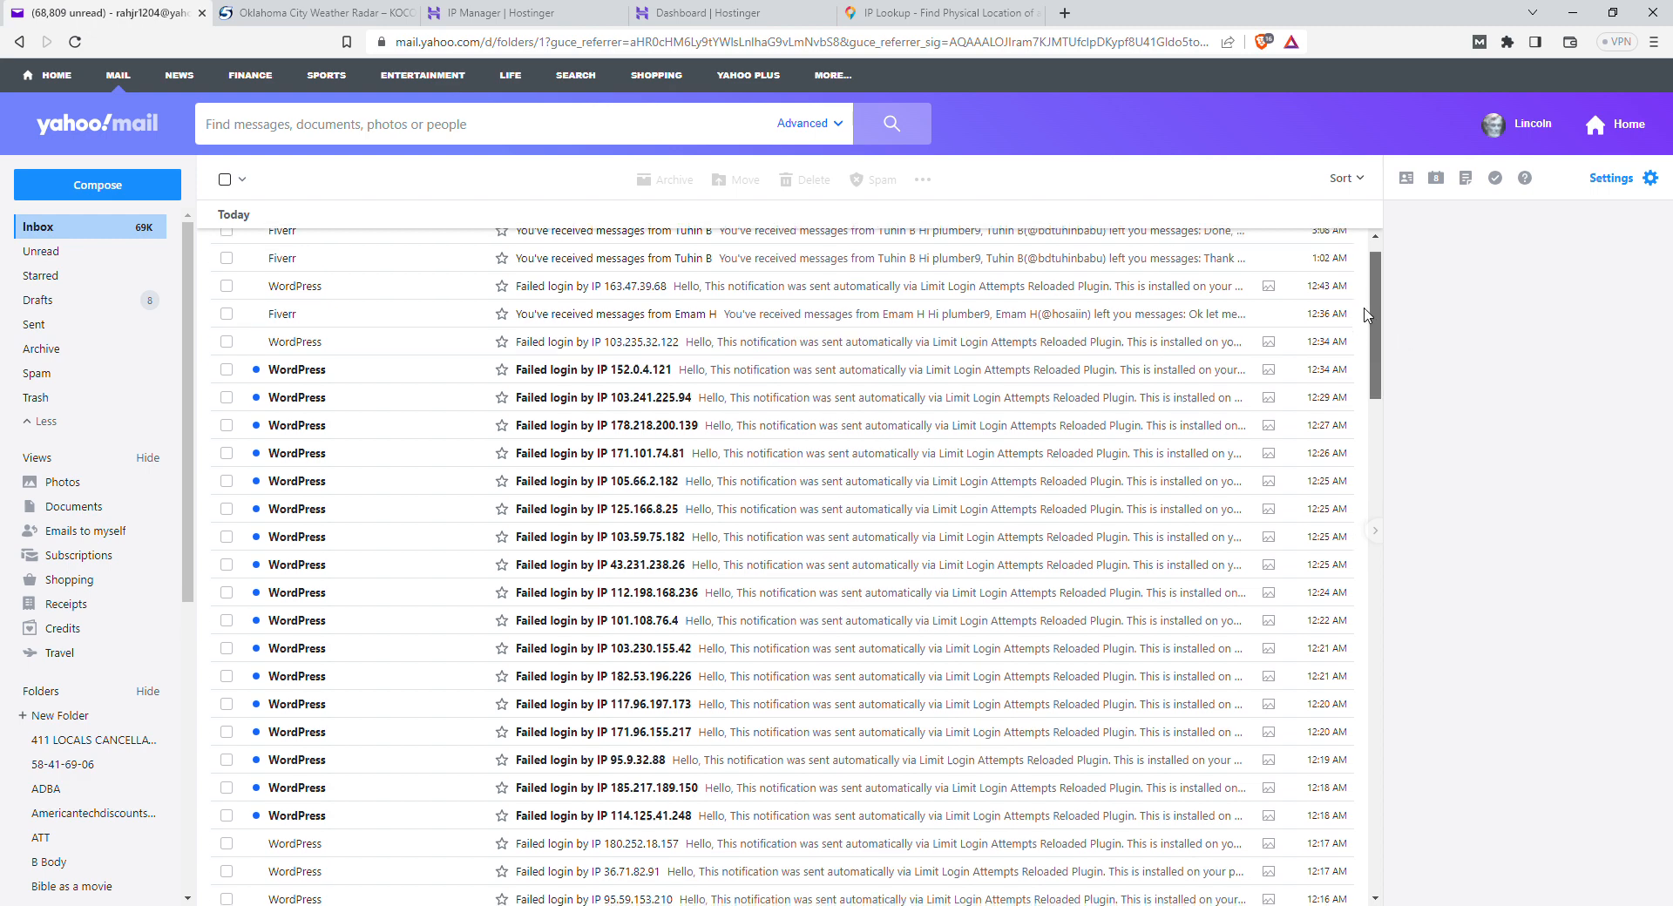
# Step: Scroll the inbox of 'Failed login by IP' emails down to the one for 114.125.41.248
pyautogui.scroll(-3)
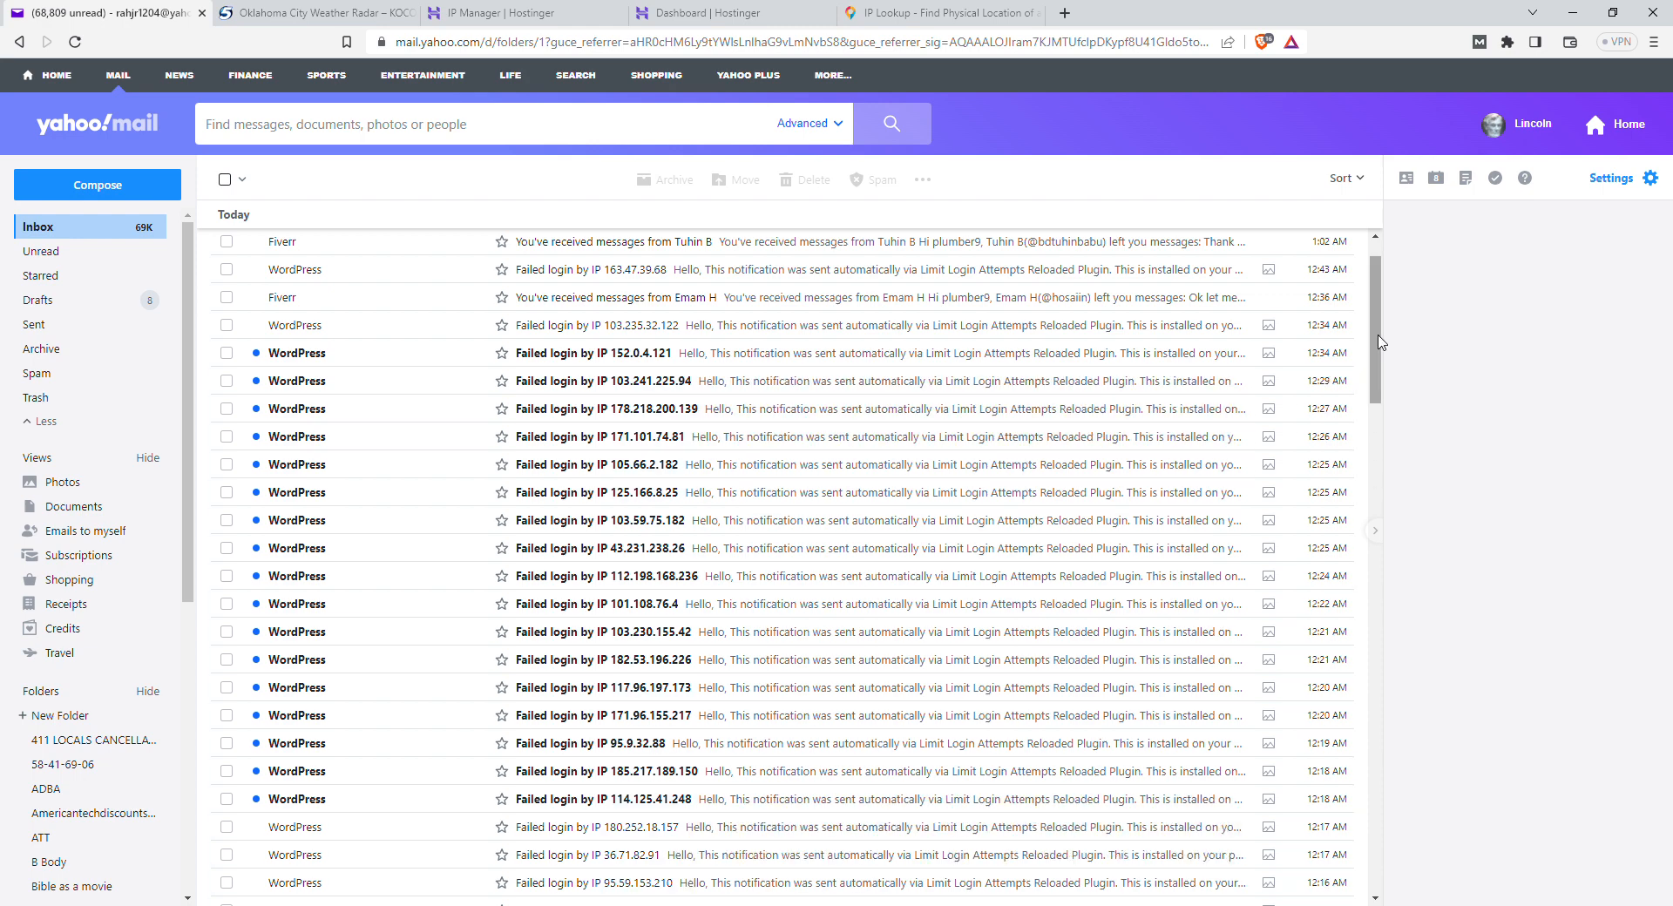
pyautogui.scroll(-3)
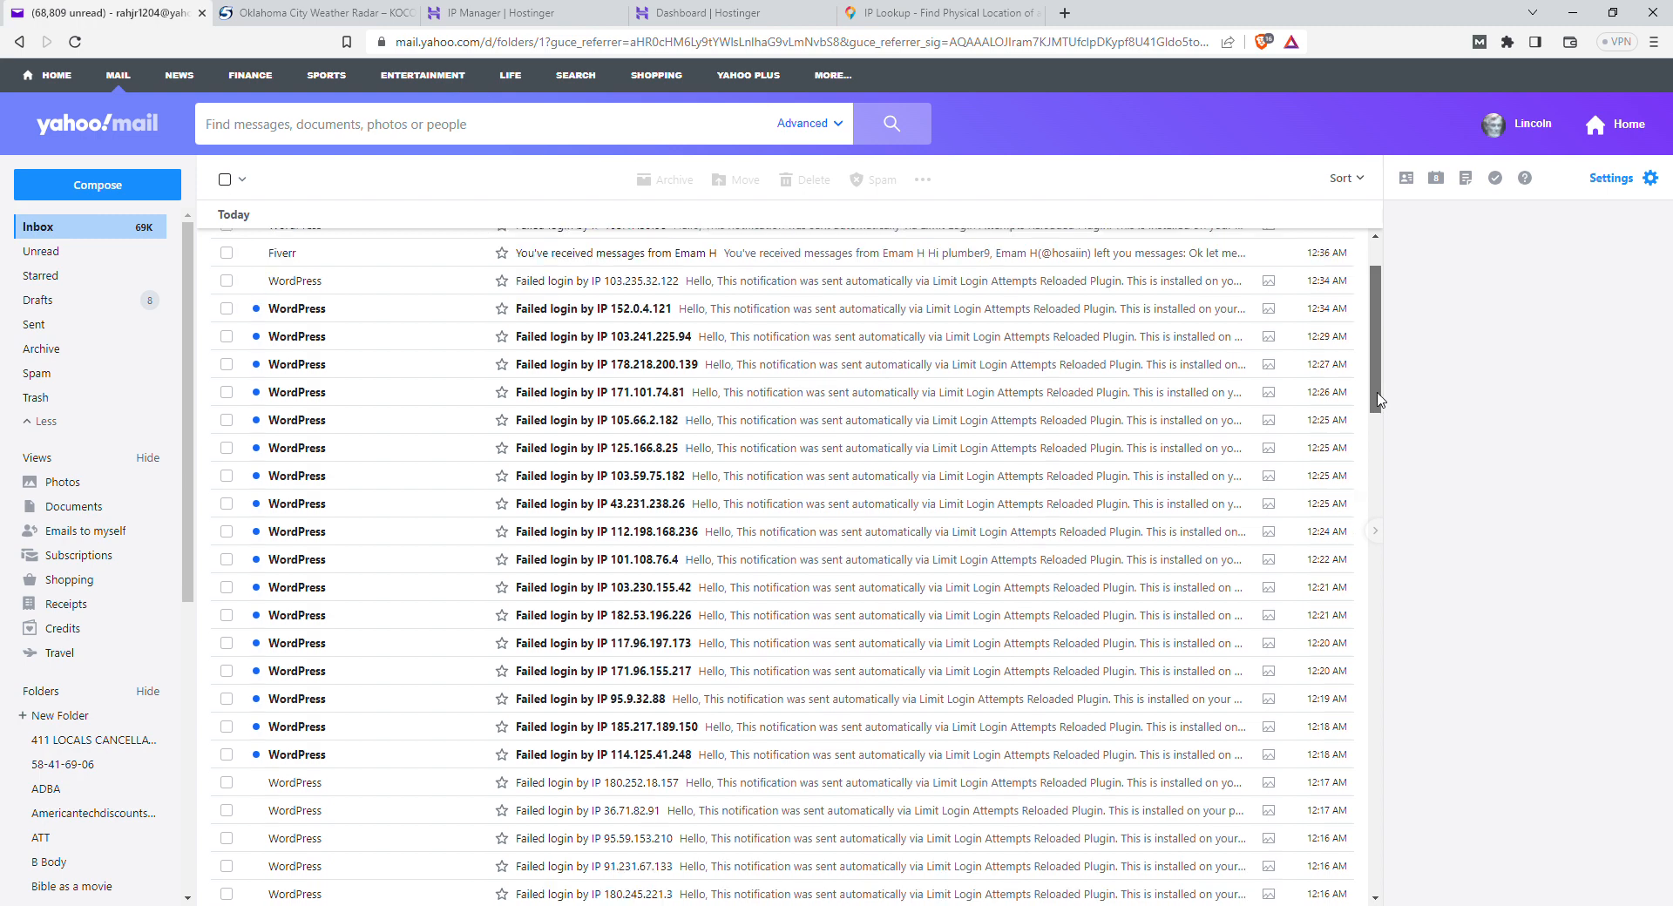
pyautogui.scroll(-3)
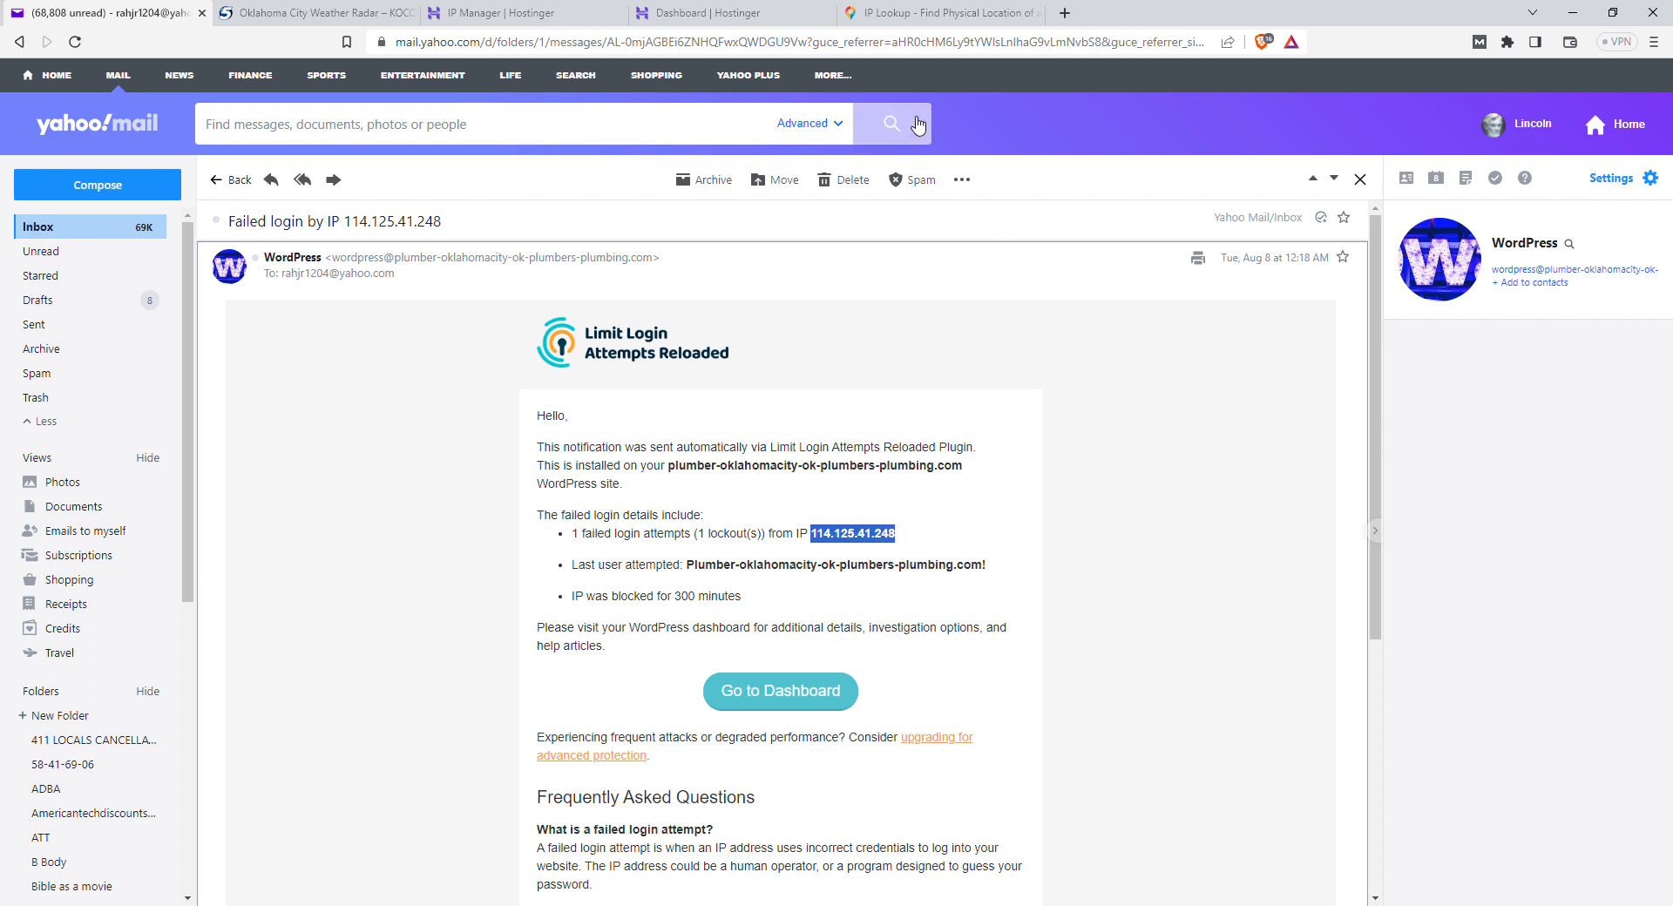
pyautogui.moveTo(884, 106)
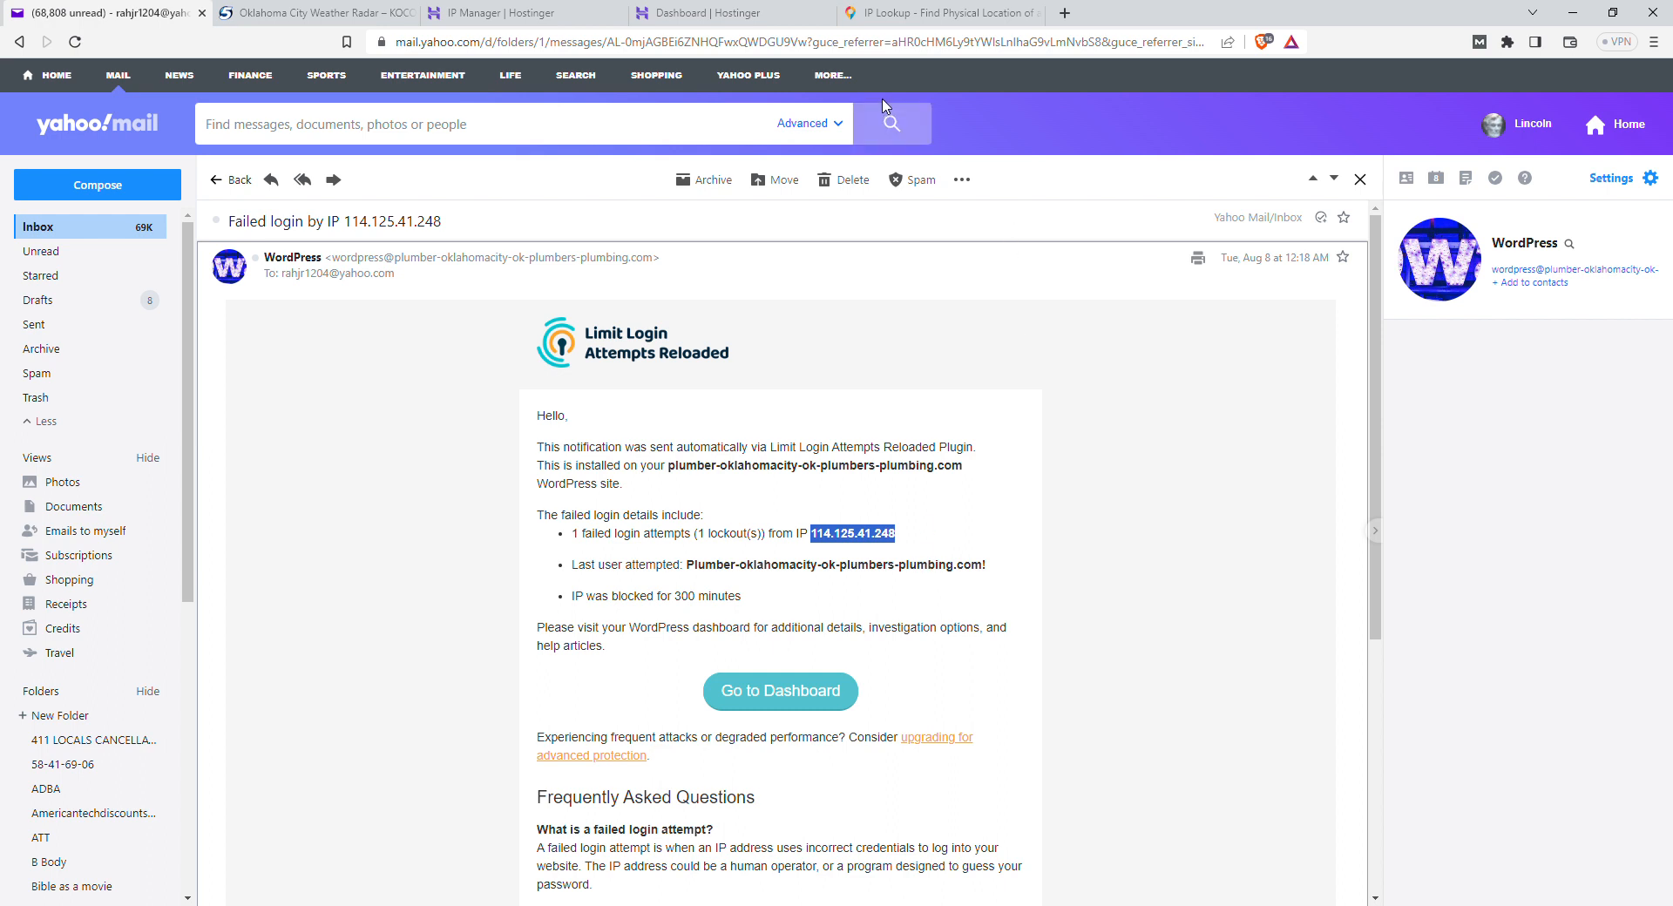
# Step: Look up 114.125.41.248 on iplocation.io (Indonesia), then go to Hostinger's IP Manager
pyautogui.click(939, 12)
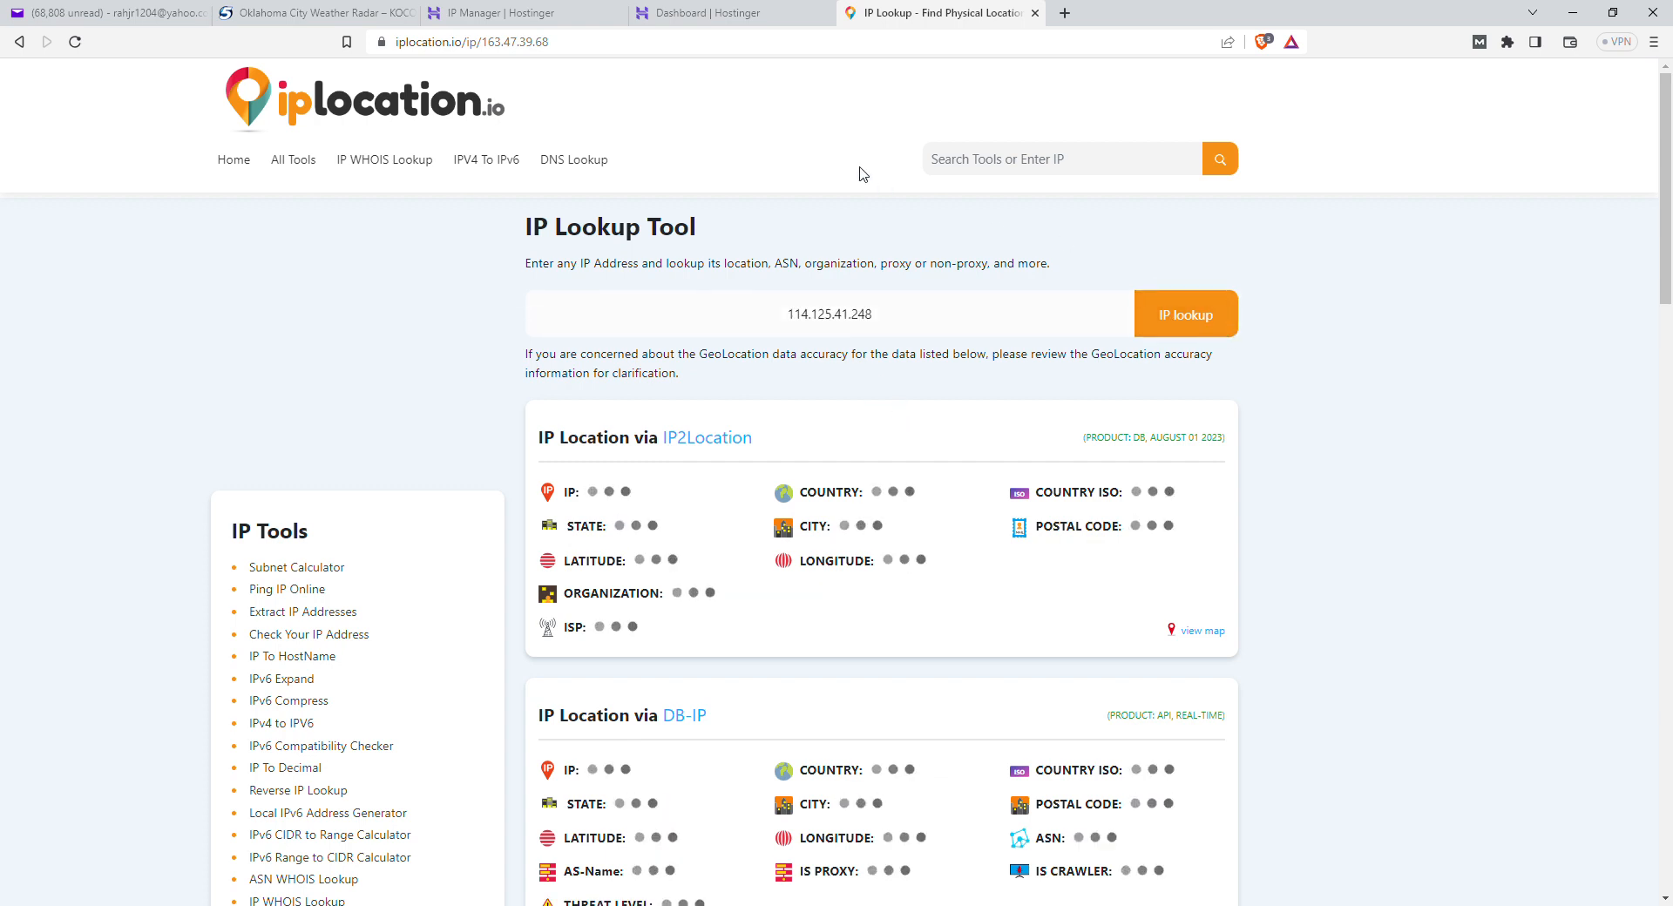
pyautogui.click(1183, 314)
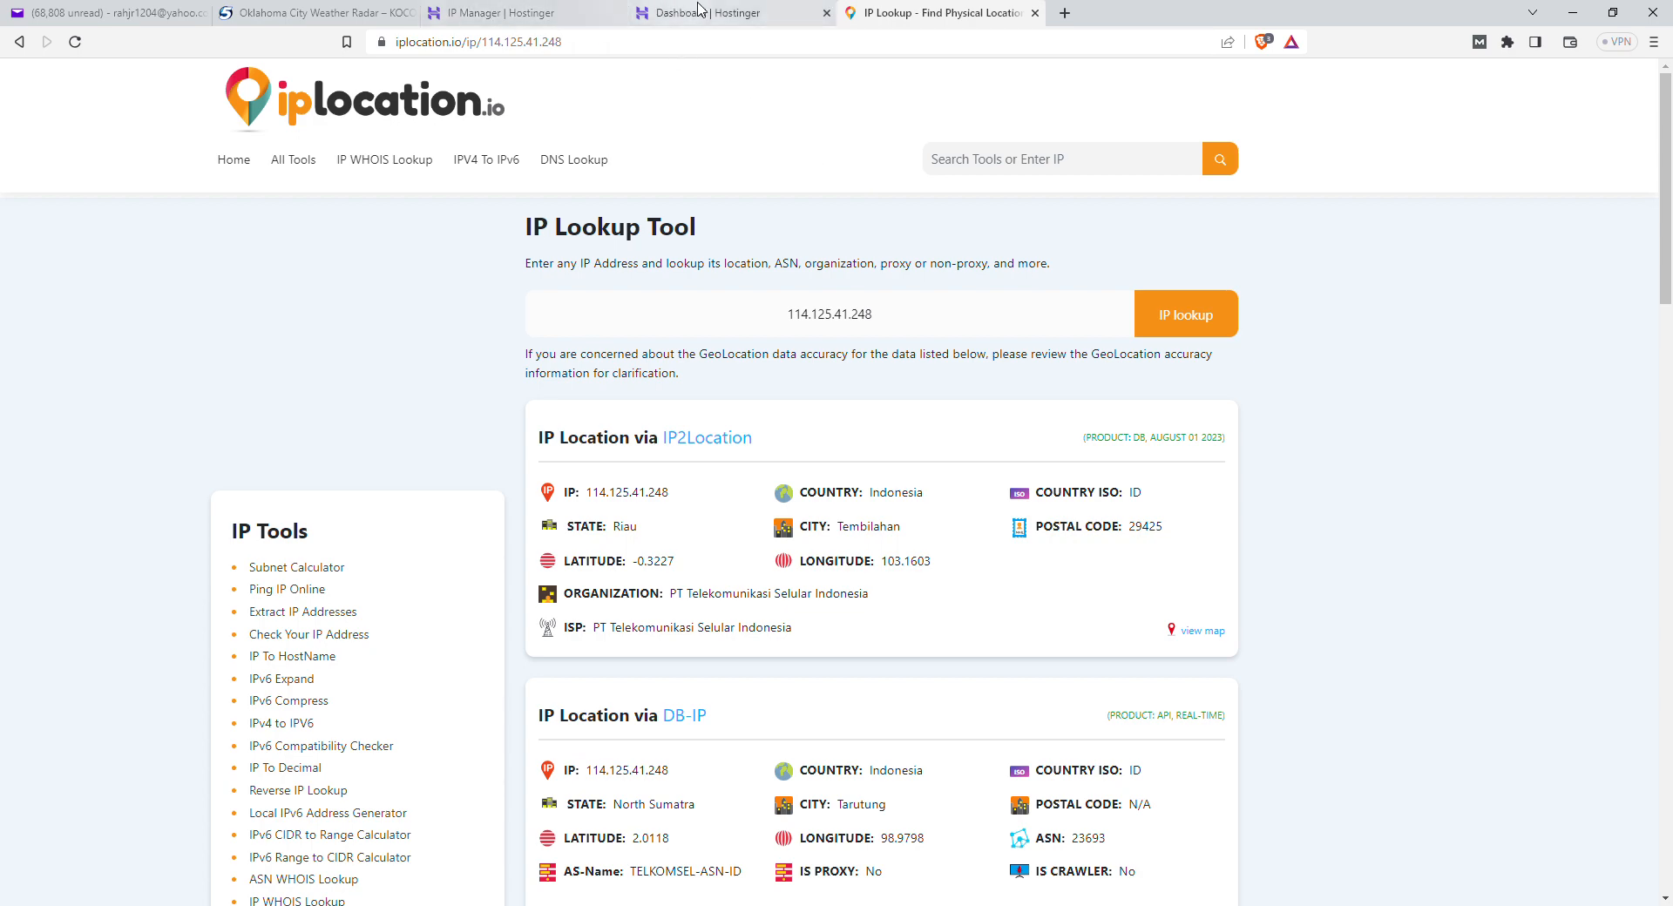
pyautogui.click(502, 12)
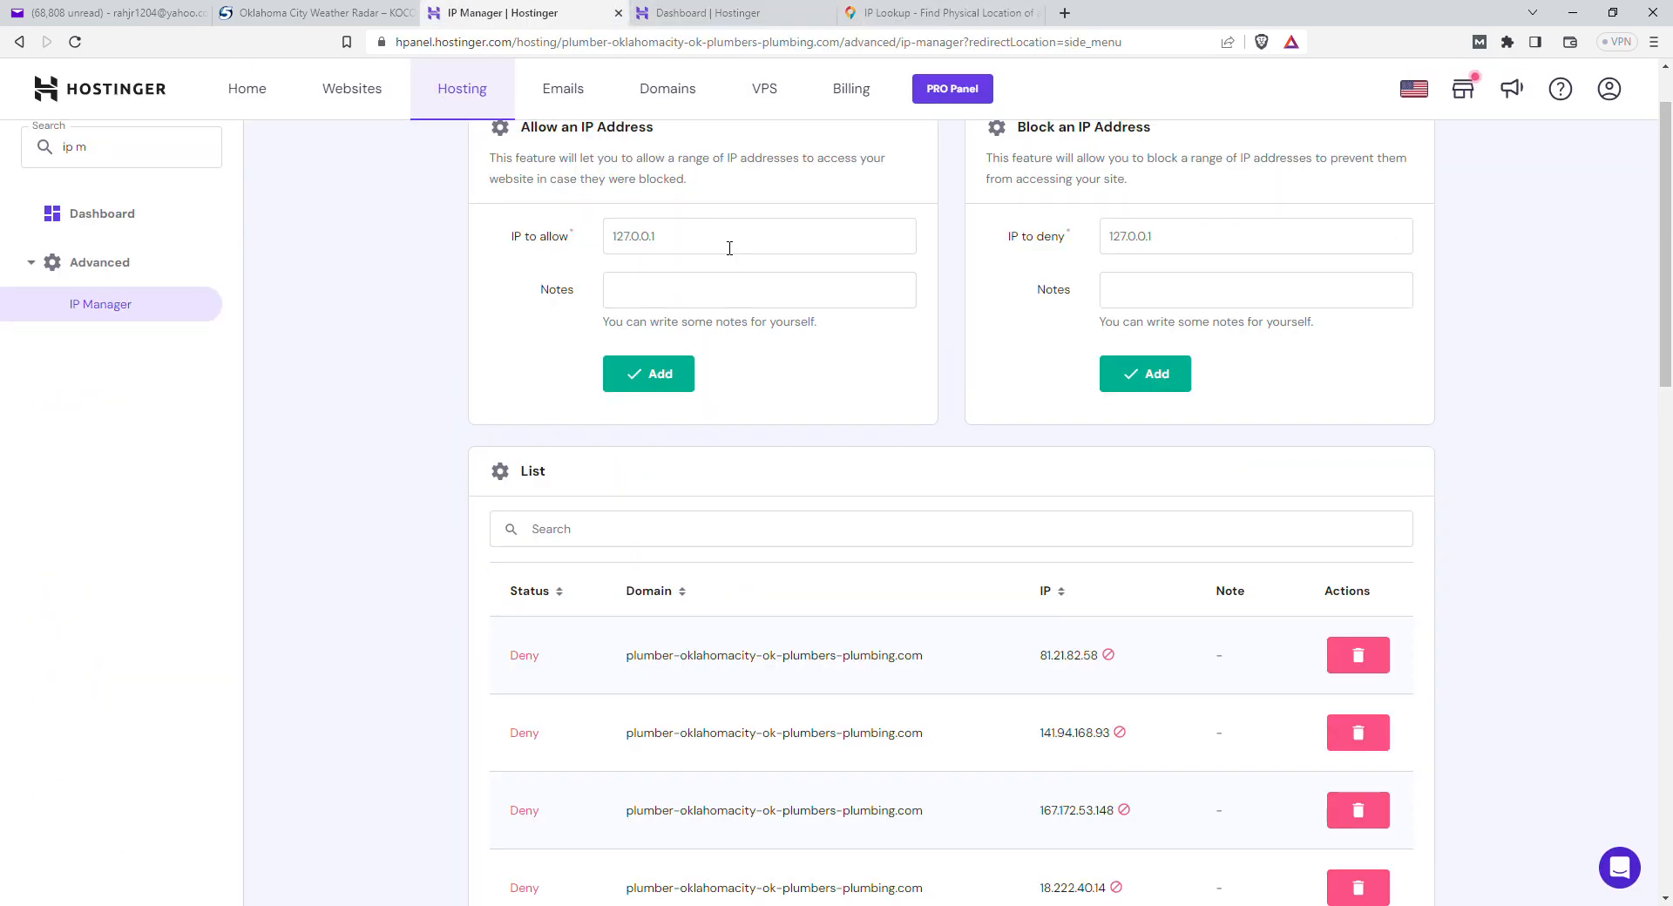
# Step: Add 114.125.41.248 to the Block an IP Address deny list and return to Yahoo Mail
pyautogui.scroll(3)
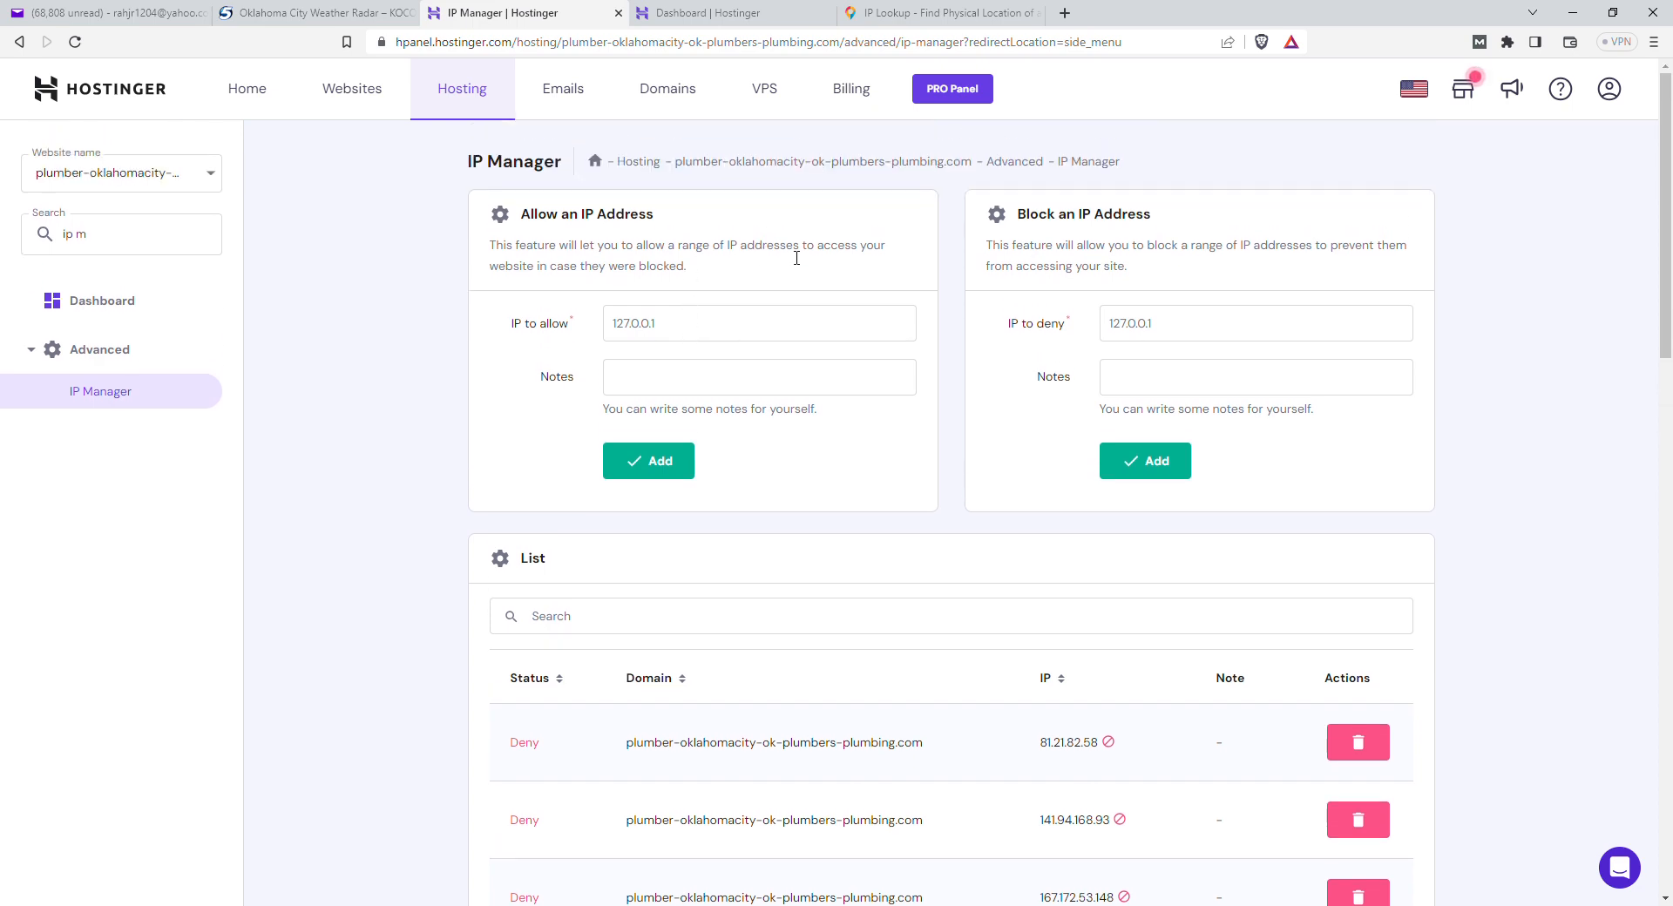
pyautogui.moveTo(1343, 258)
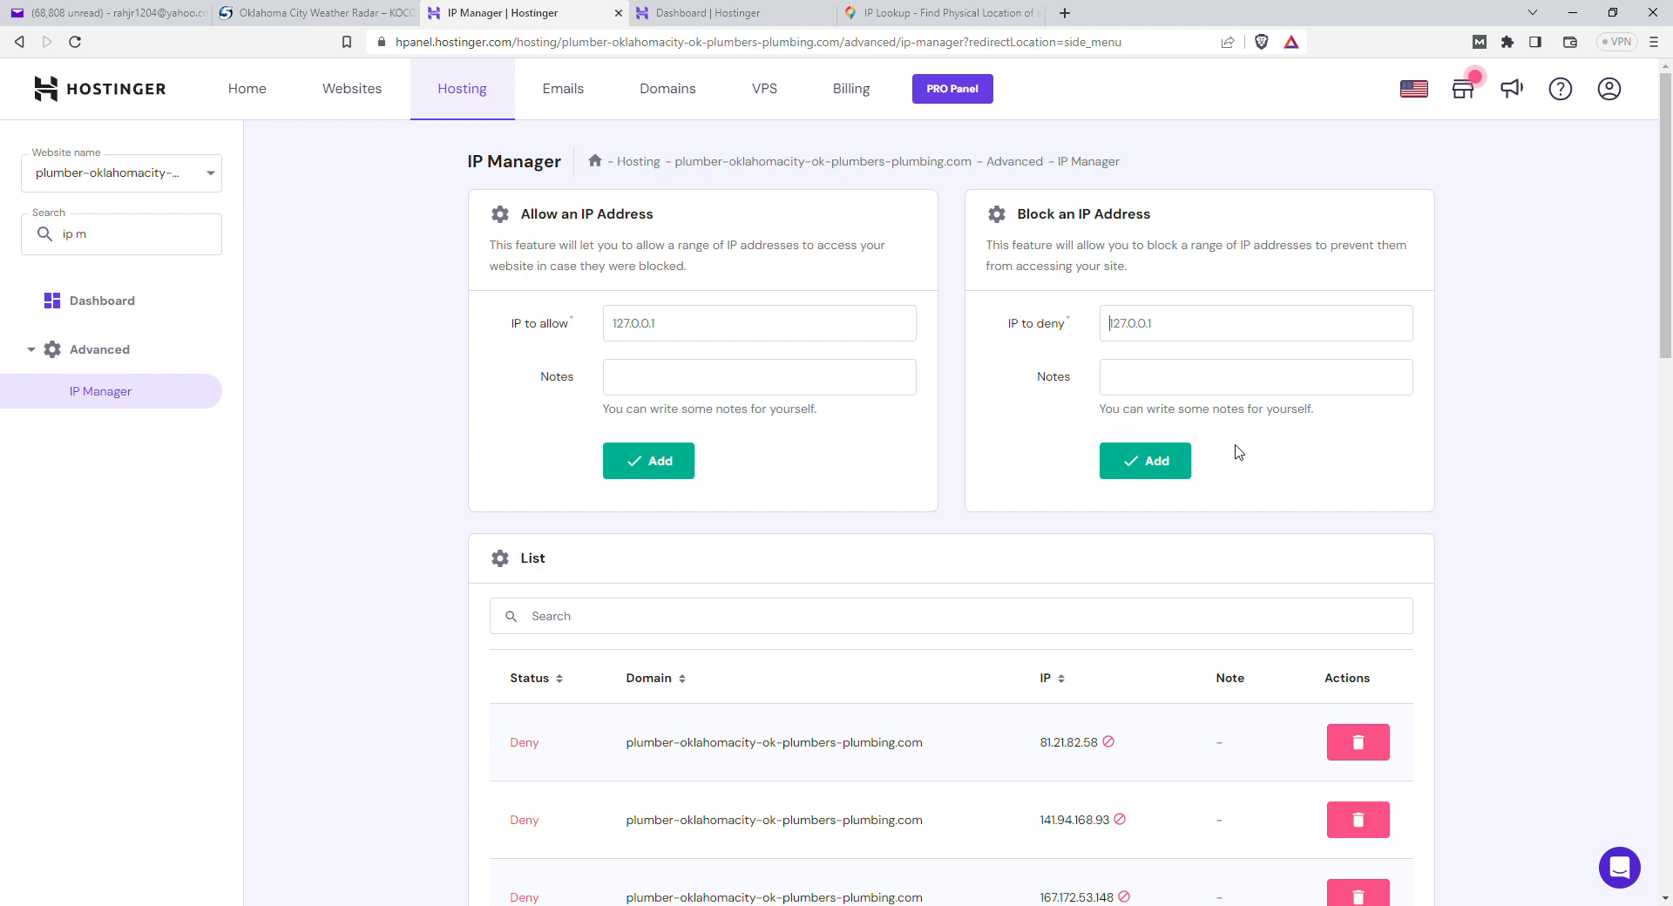
pyautogui.click(1143, 460)
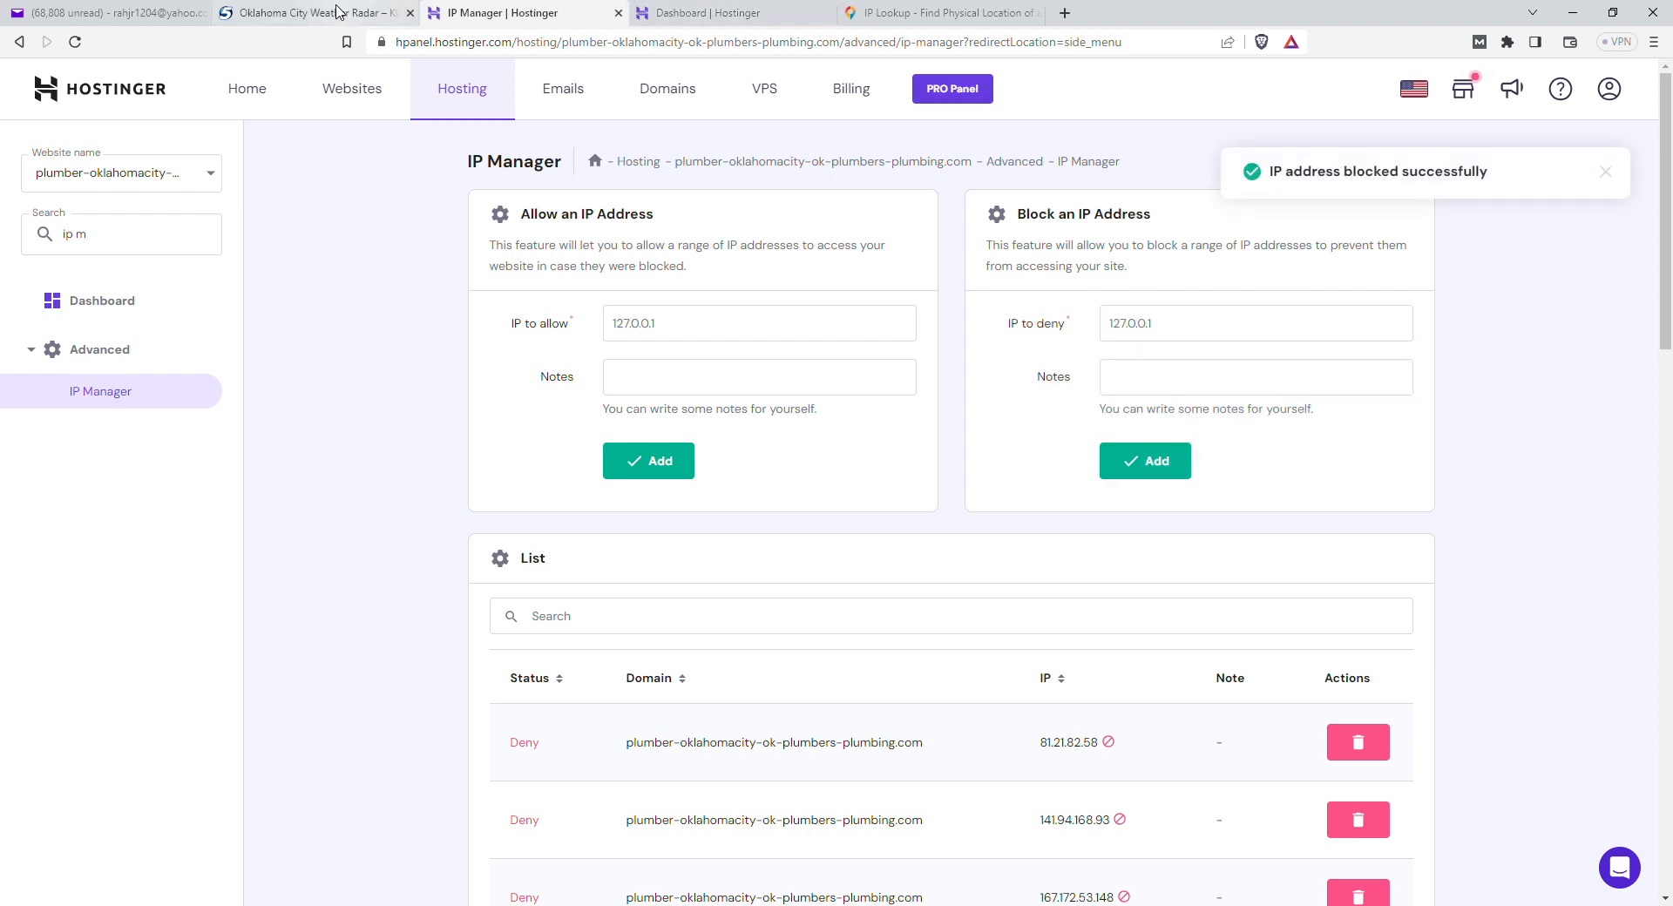
pyautogui.click(106, 12)
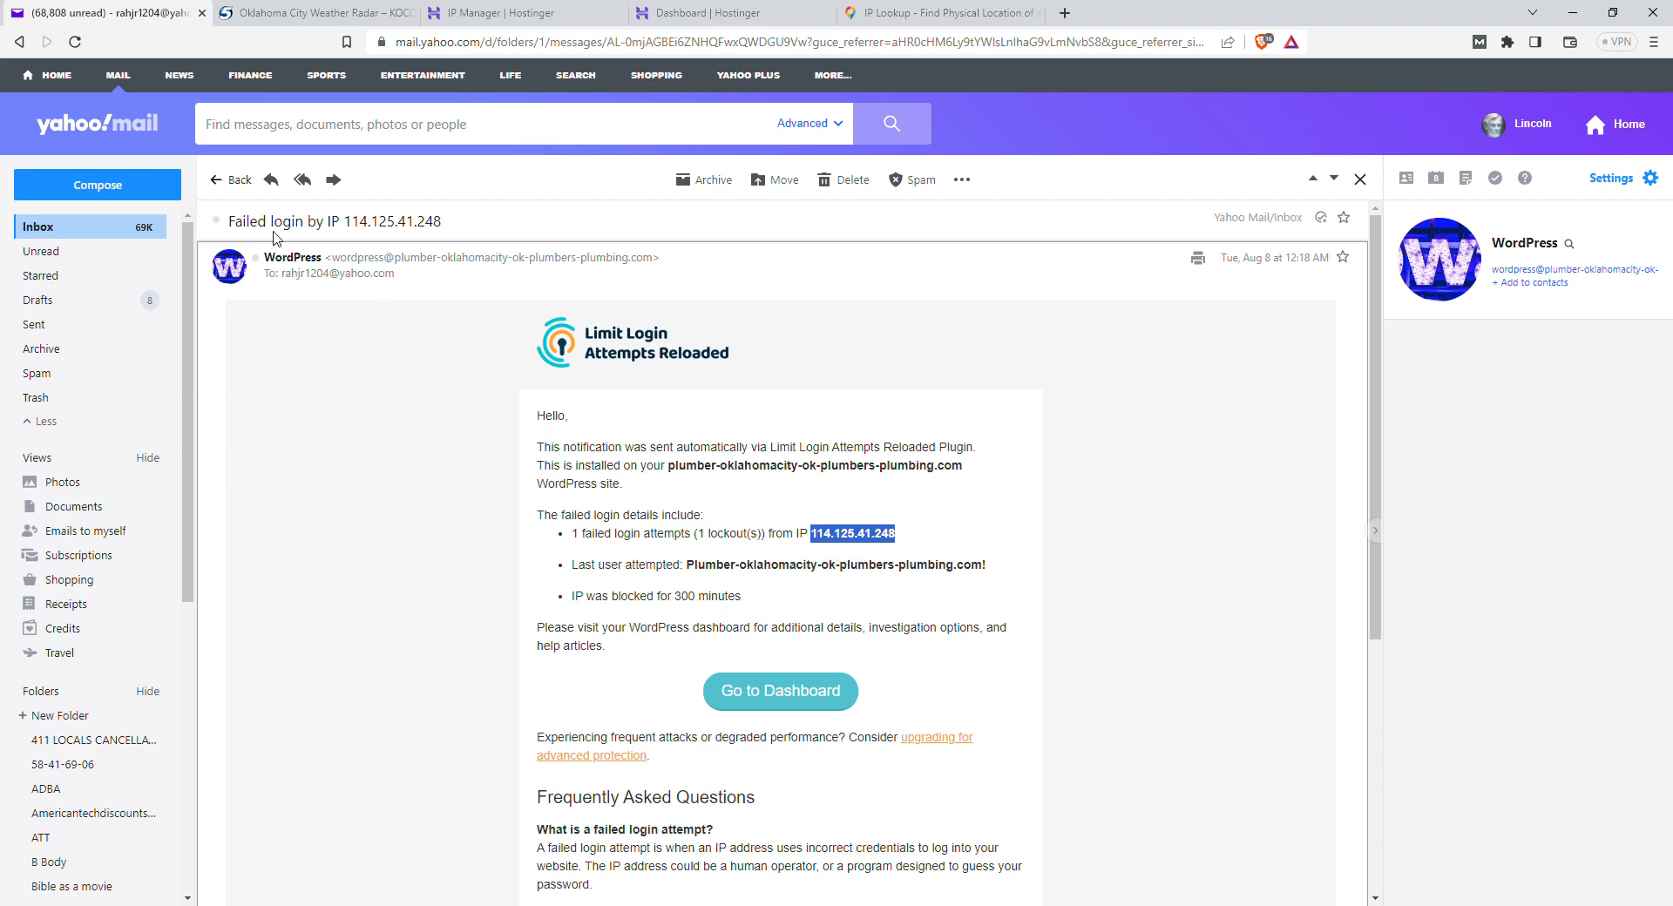
# Step: Copy IP 185.217.189.150 from the next failed-login email and go to iplocation.io
pyautogui.click(230, 178)
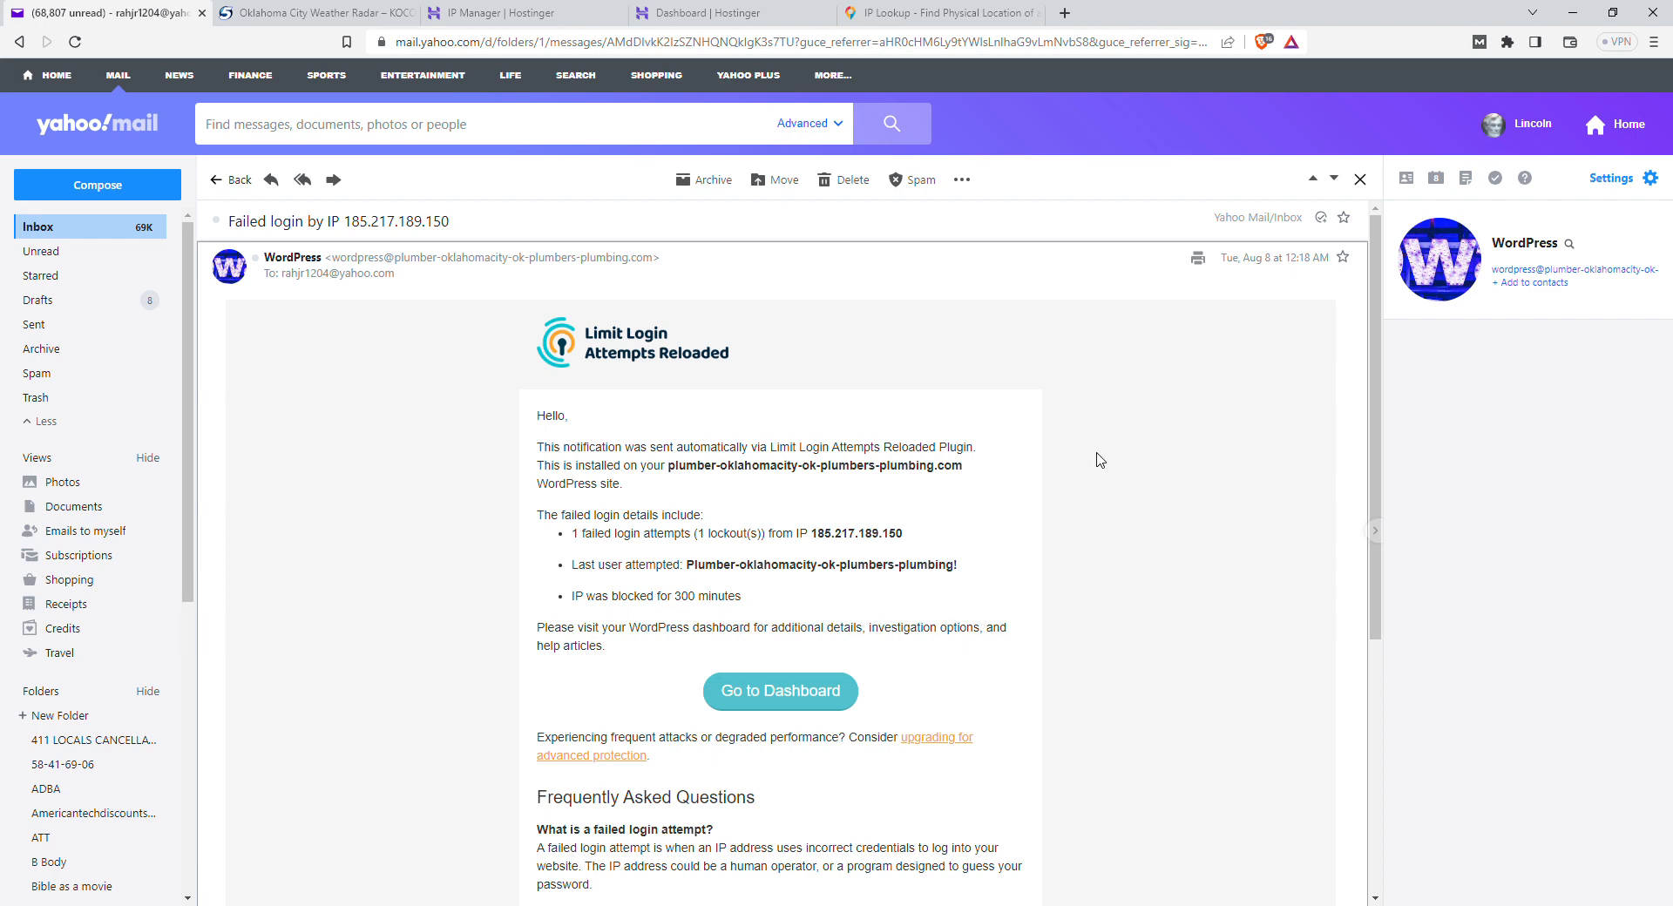
pyautogui.moveTo(840, 533); pyautogui.dragTo(901, 533)
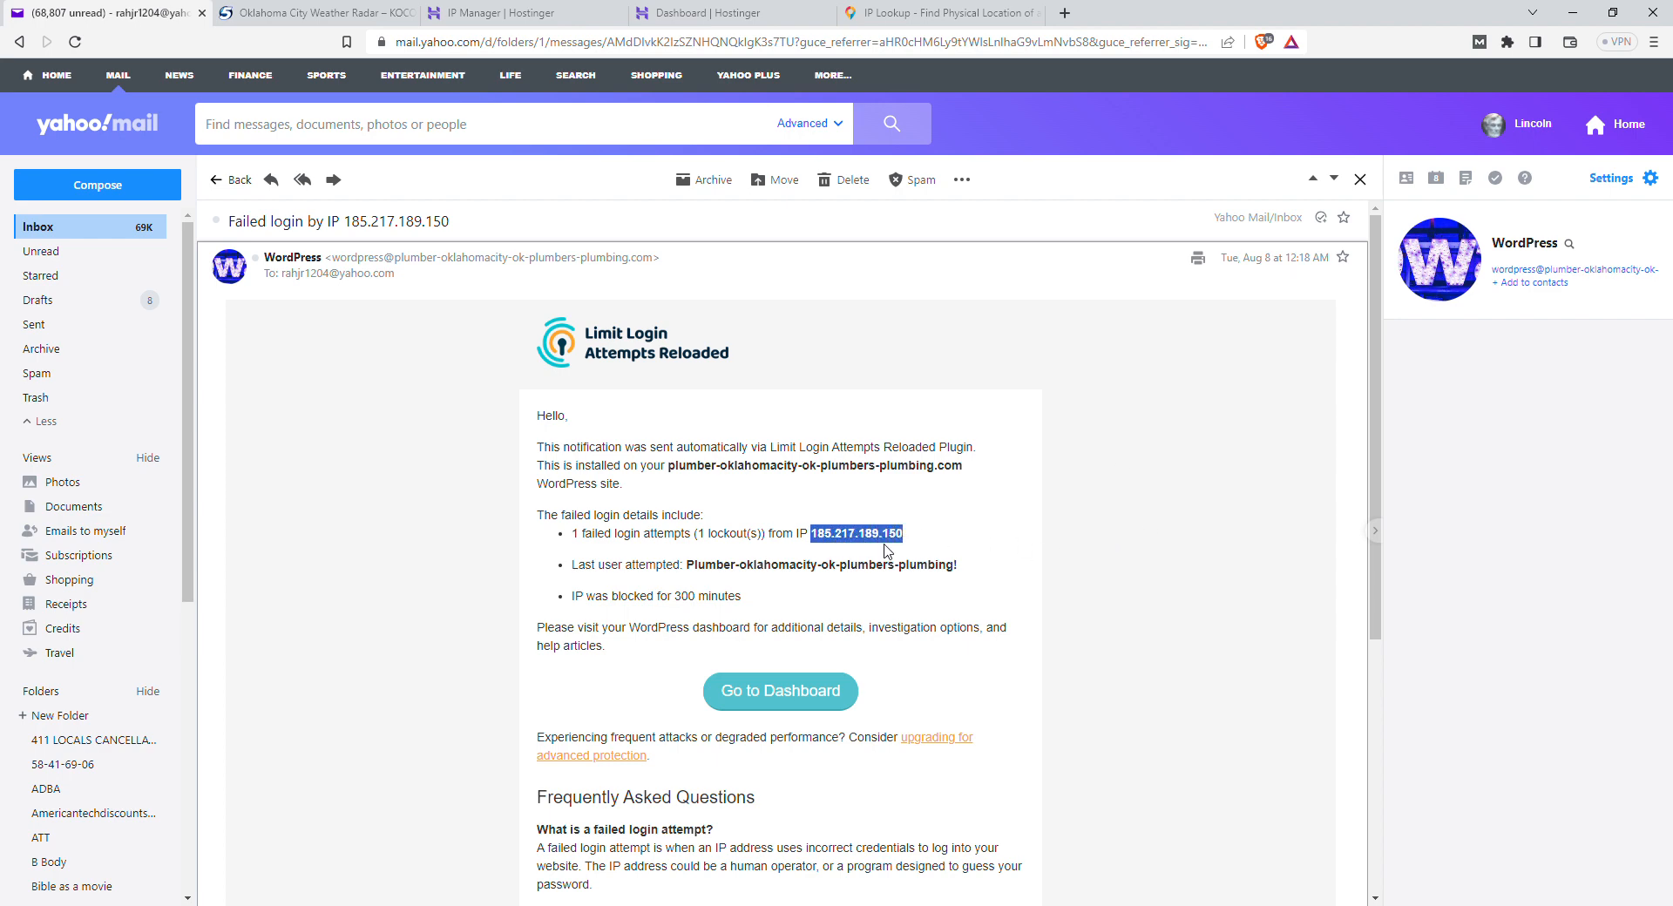
pyautogui.moveTo(1000, 458)
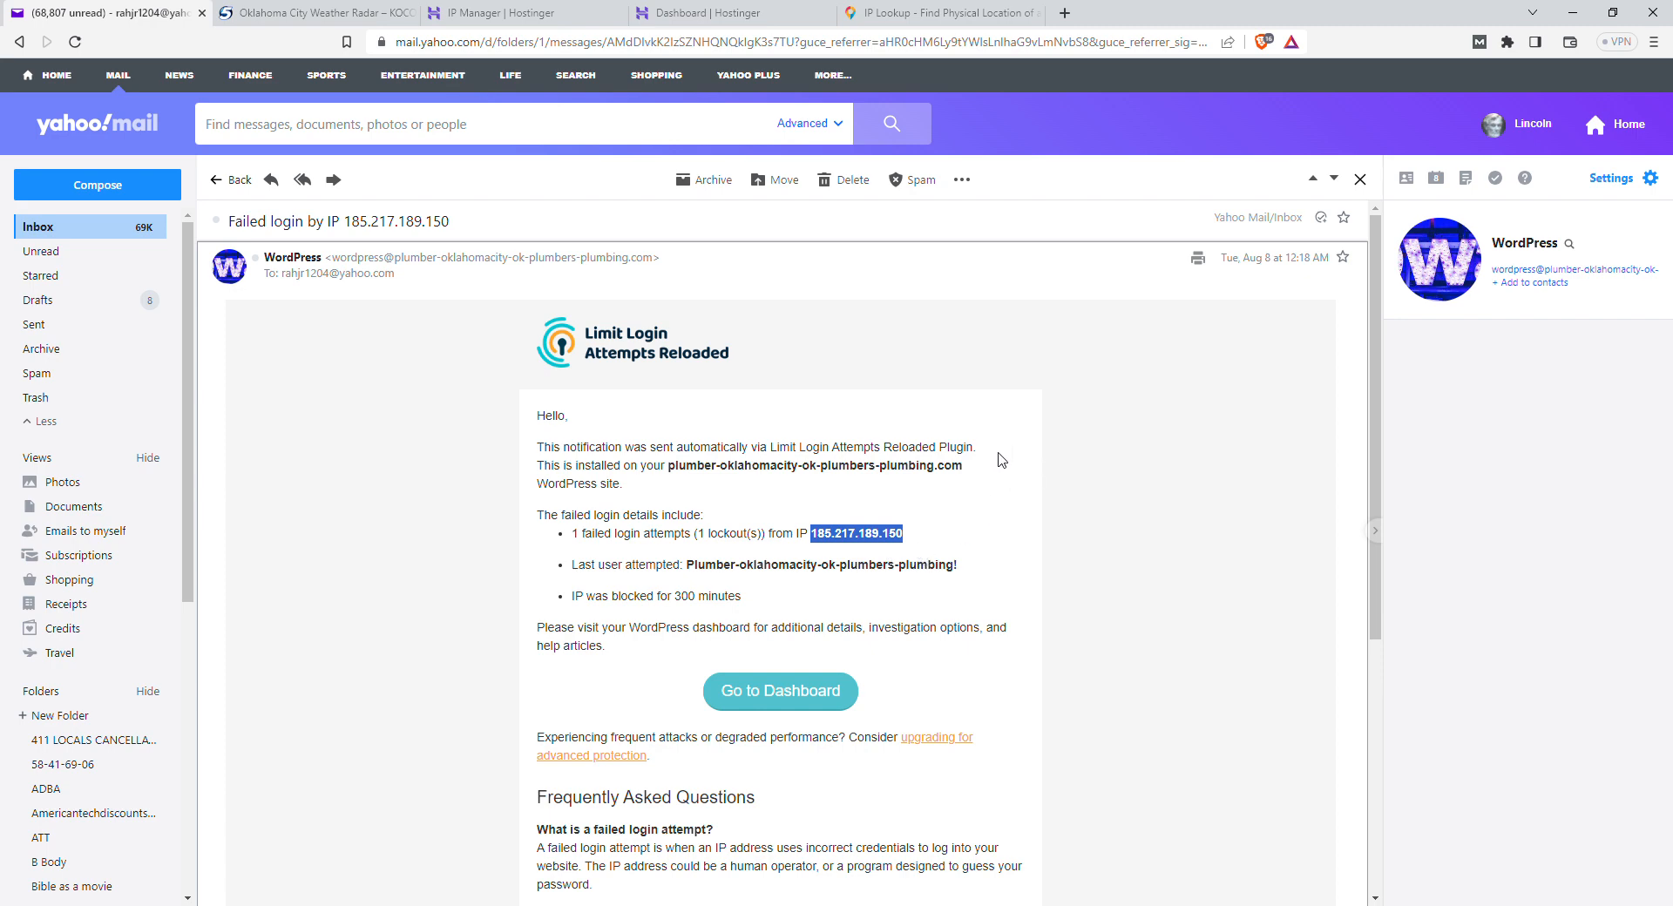
pyautogui.moveTo(1018, 453)
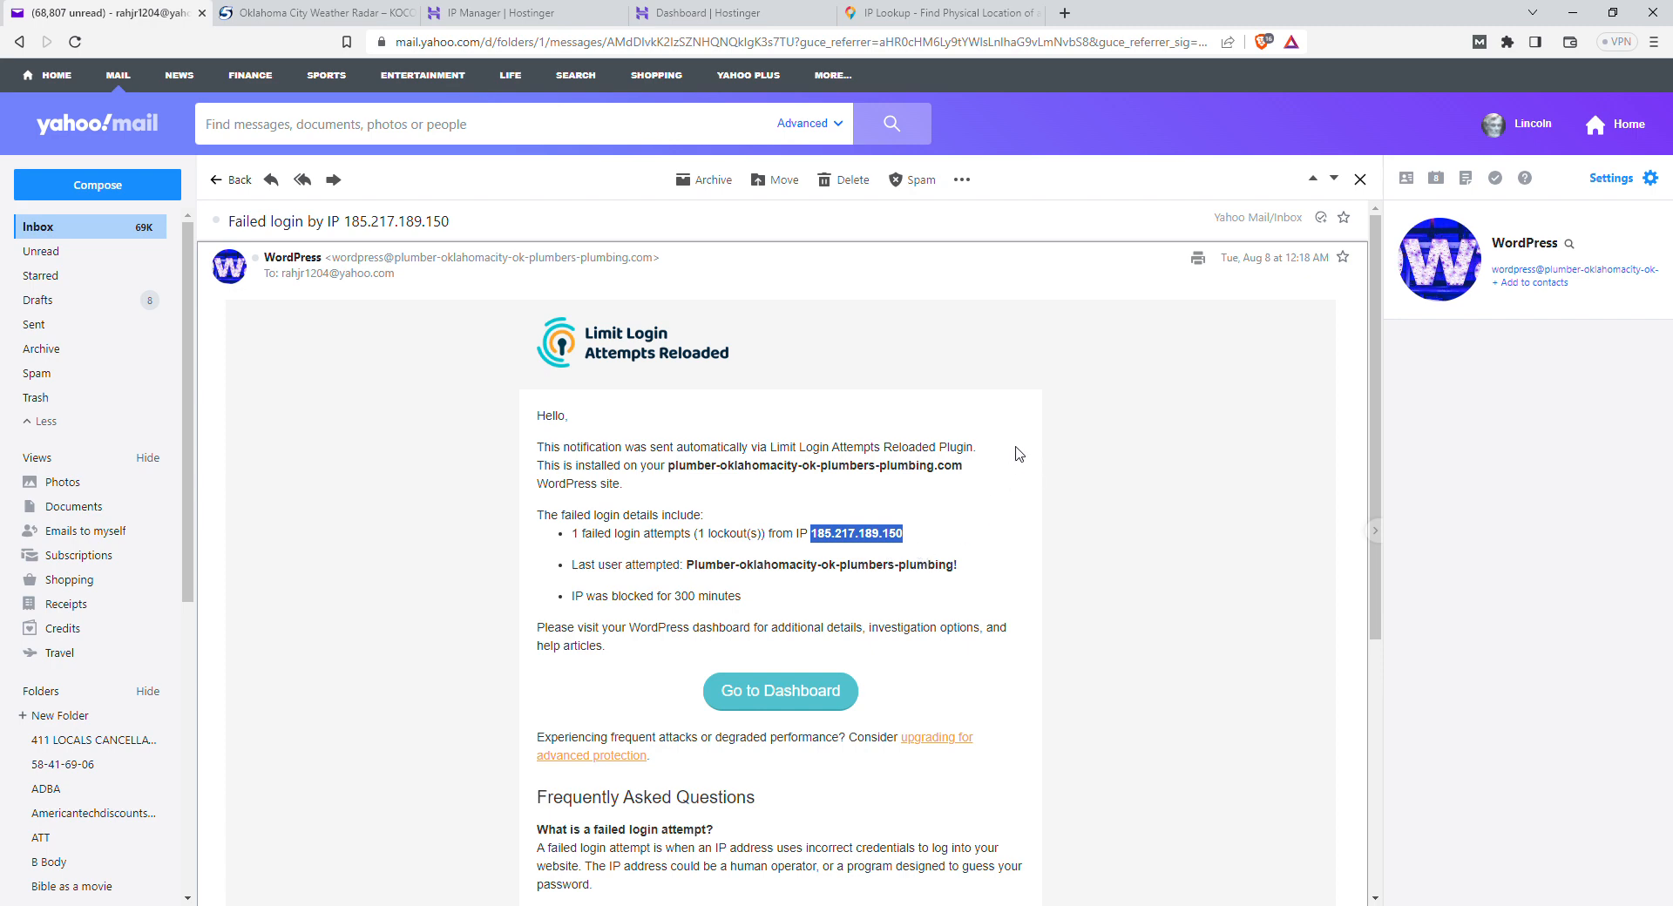
pyautogui.click(939, 13)
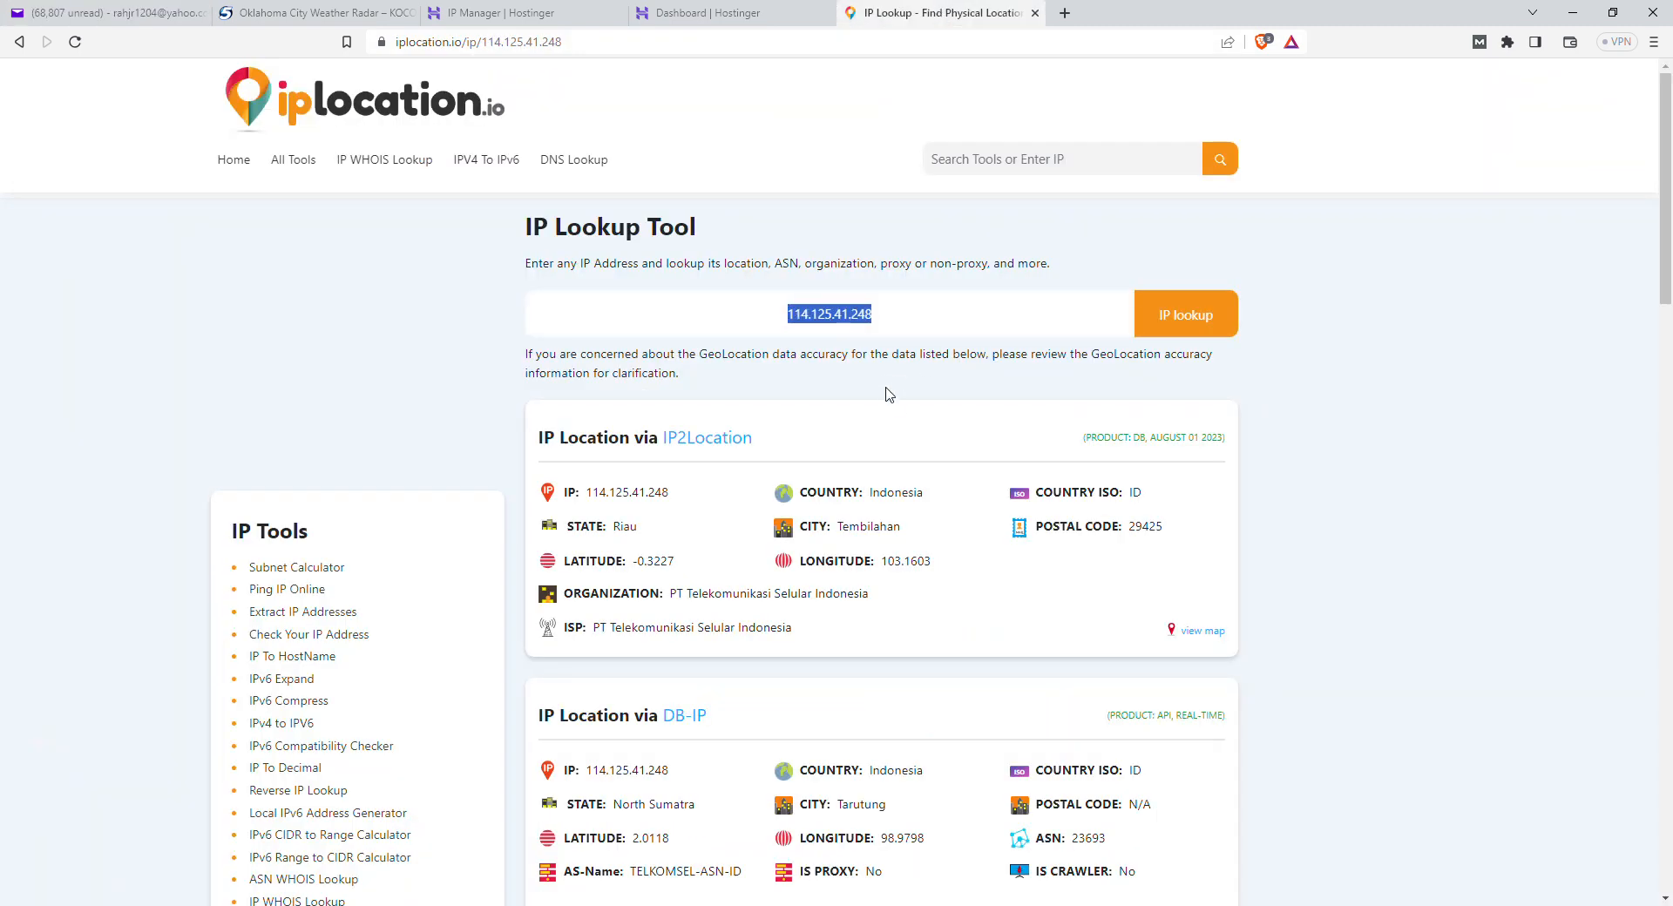
# Step: Look up 185.217.189.150 (Kazakhstan, Optinet LLP), then return to Hostinger's IP Manager
pyautogui.write('185.217.189.150')
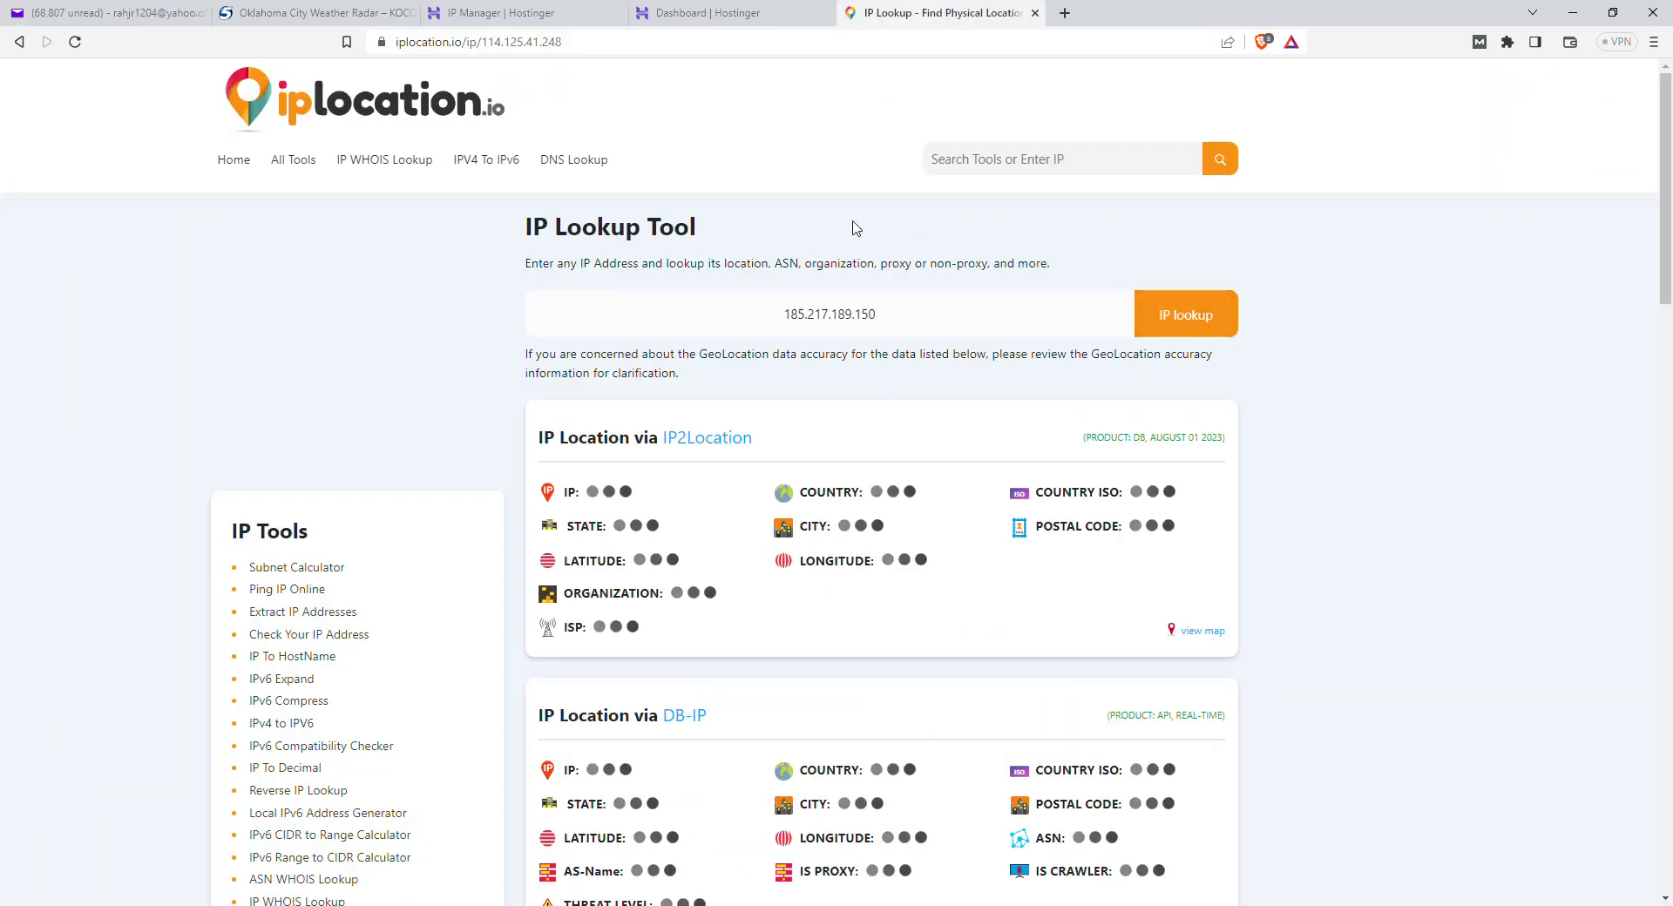
pyautogui.click(1183, 314)
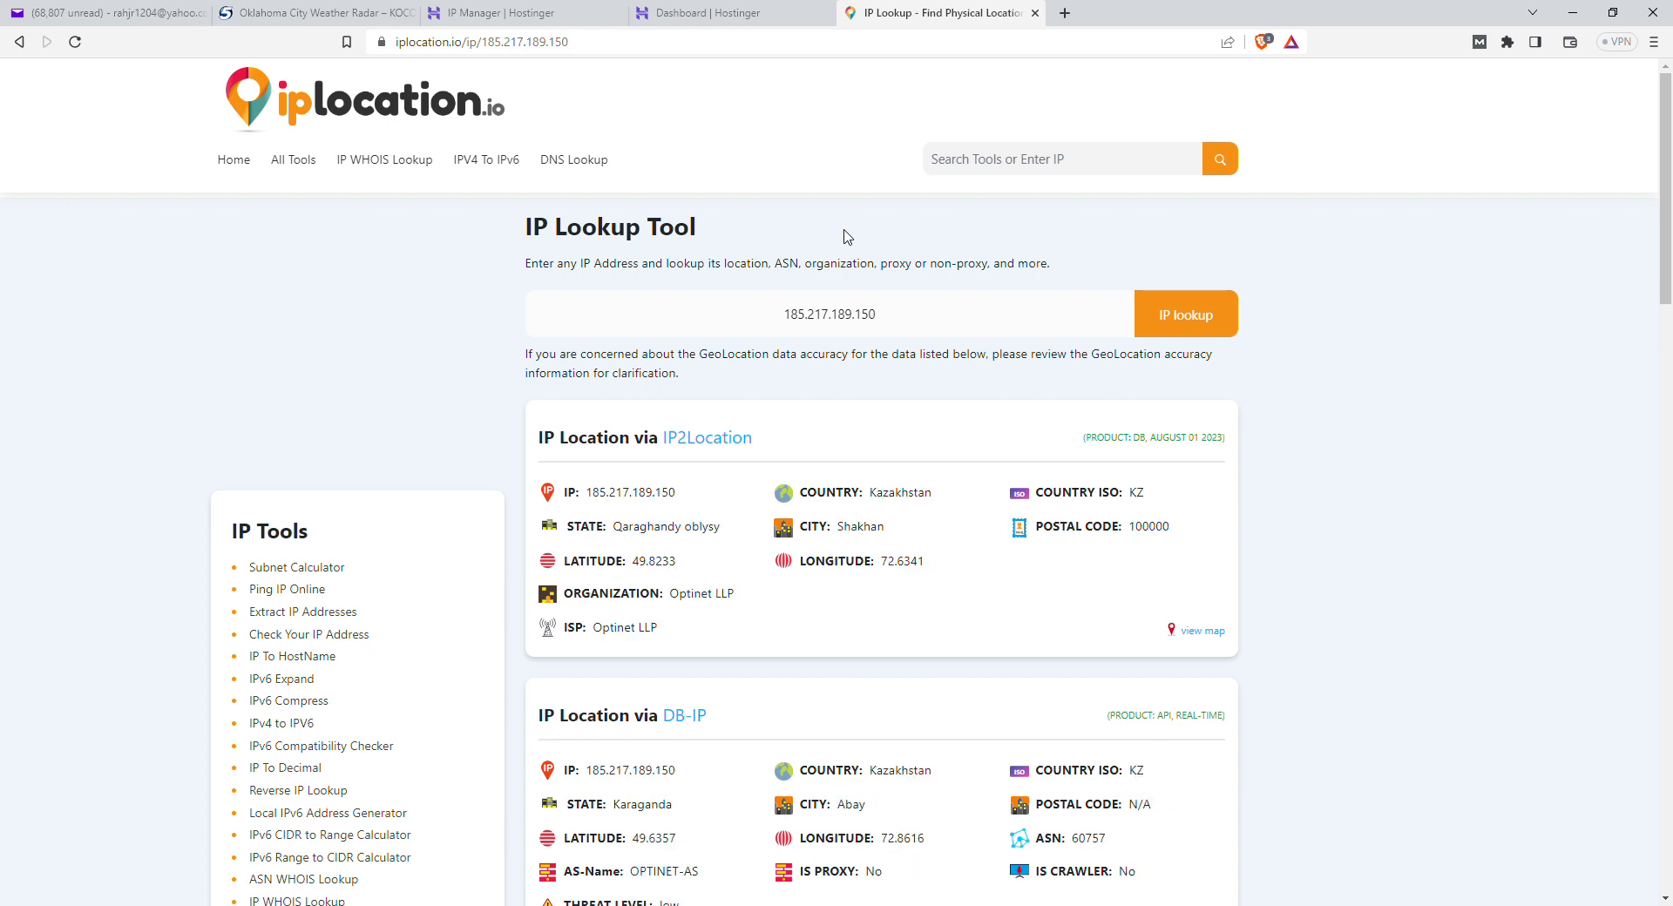
pyautogui.moveTo(673, 587)
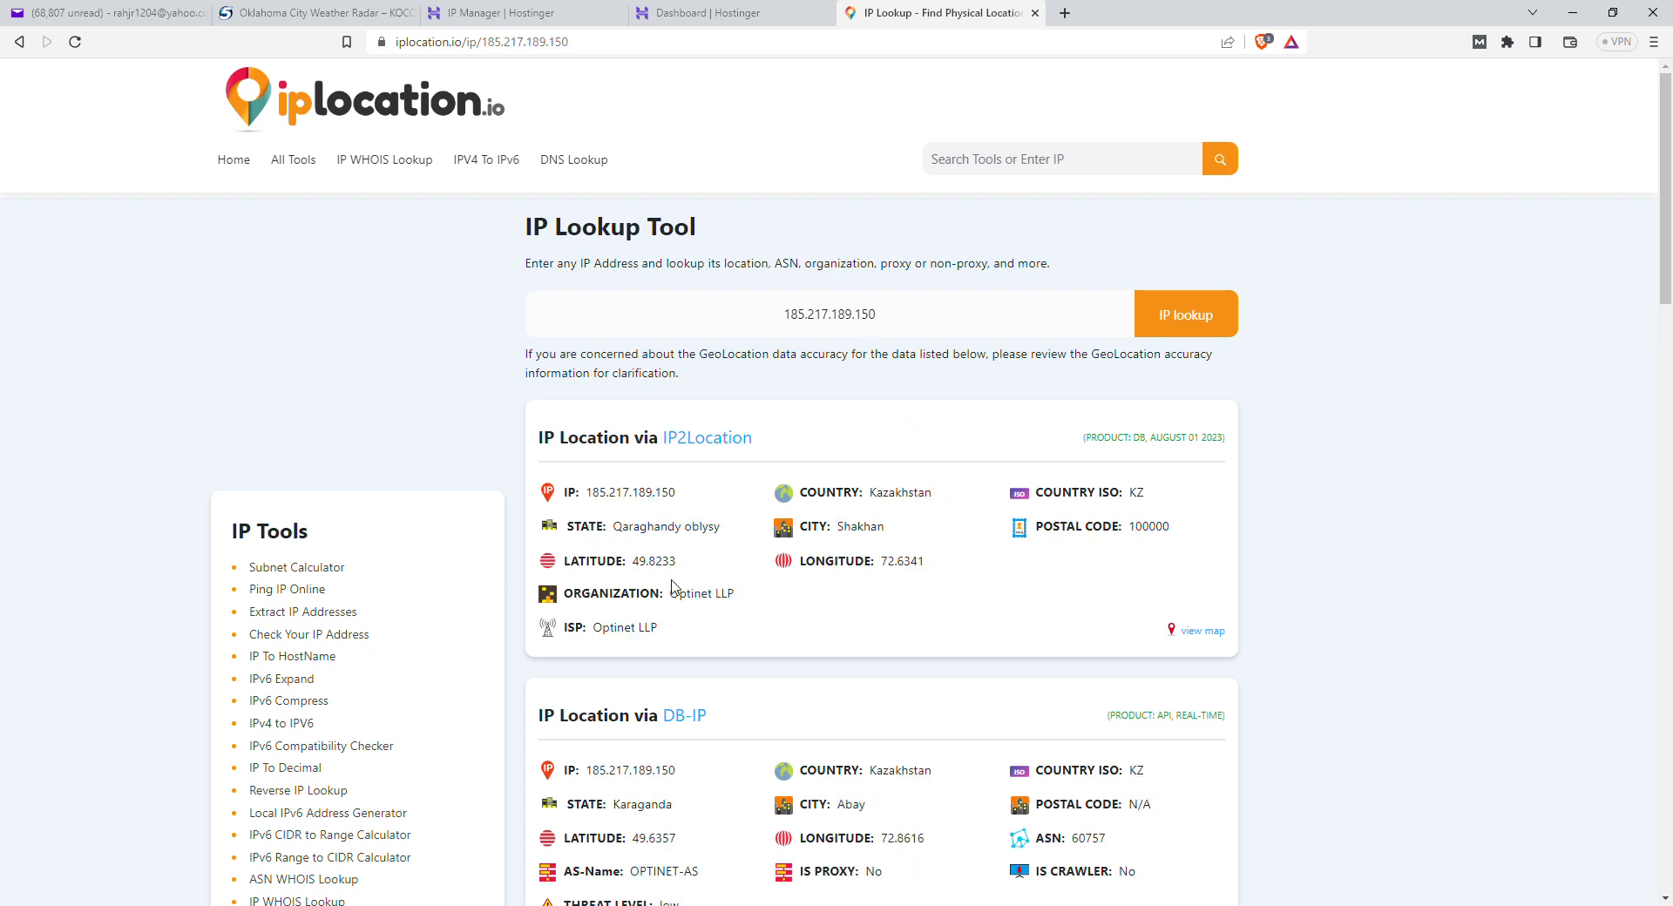
pyautogui.moveTo(560, 106)
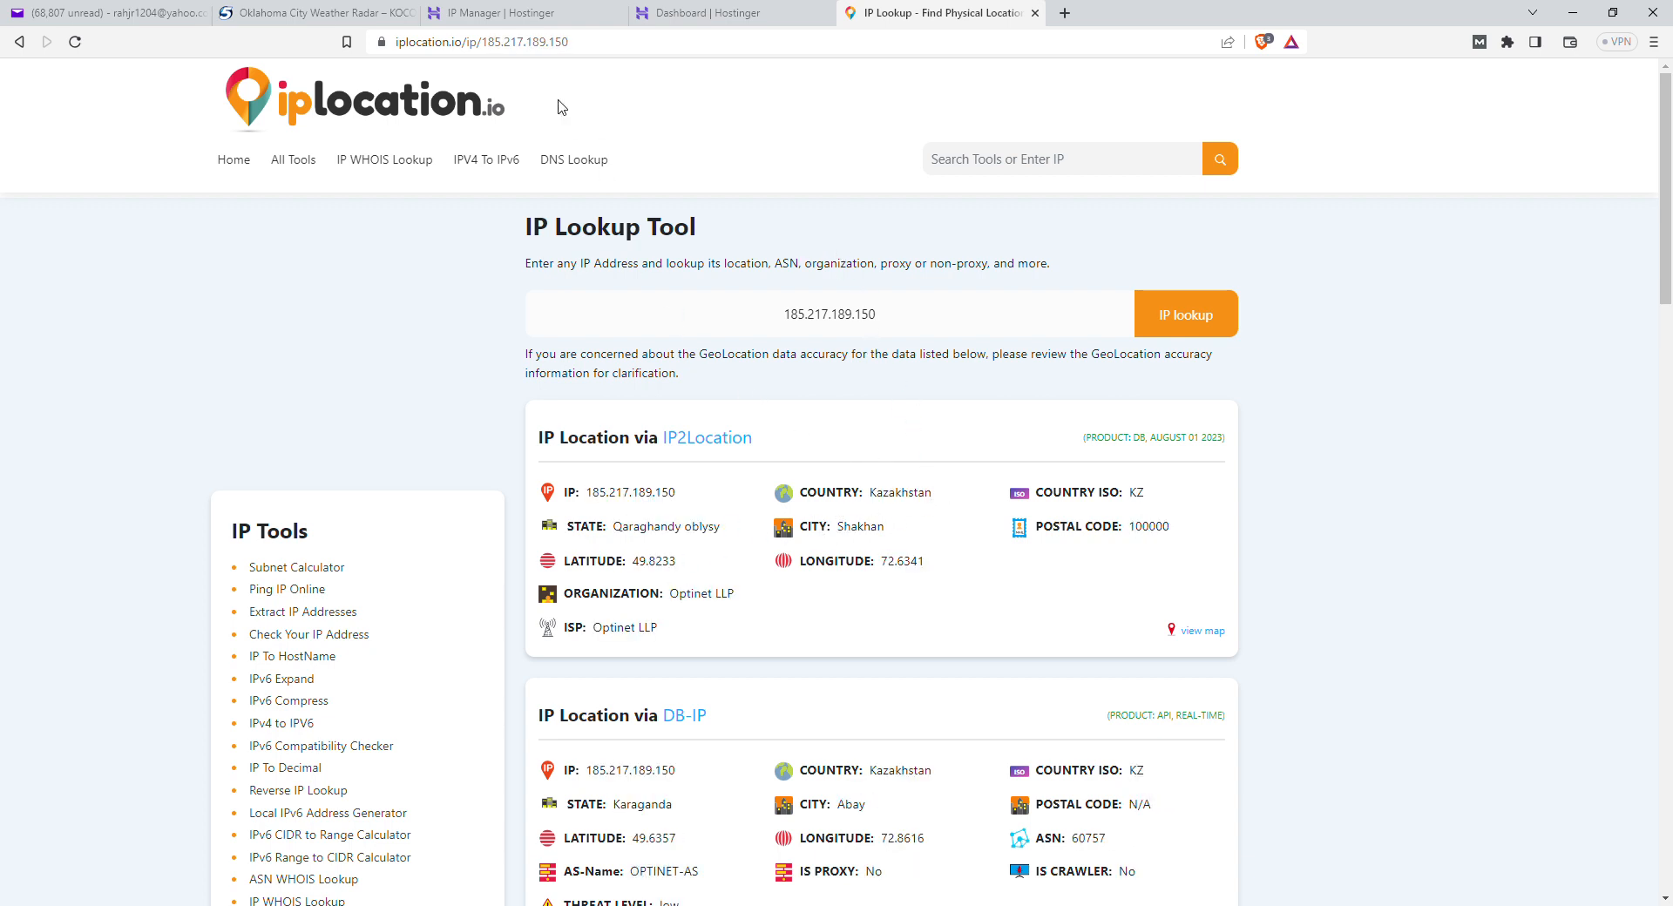
pyautogui.moveTo(741, 258)
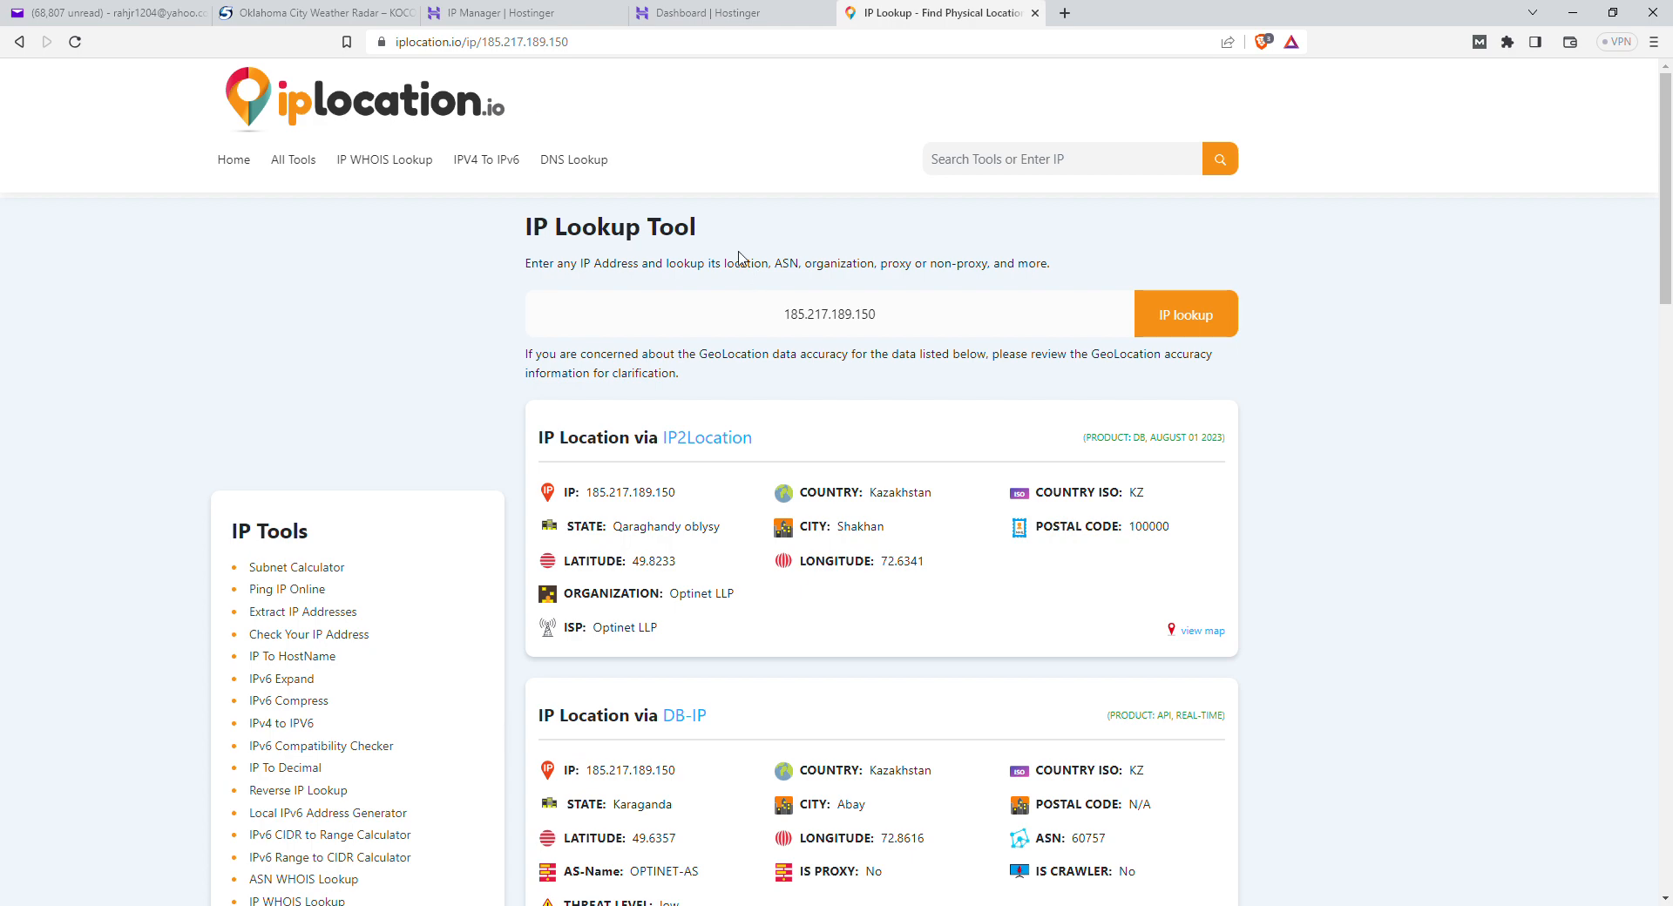
pyautogui.moveTo(519, 12)
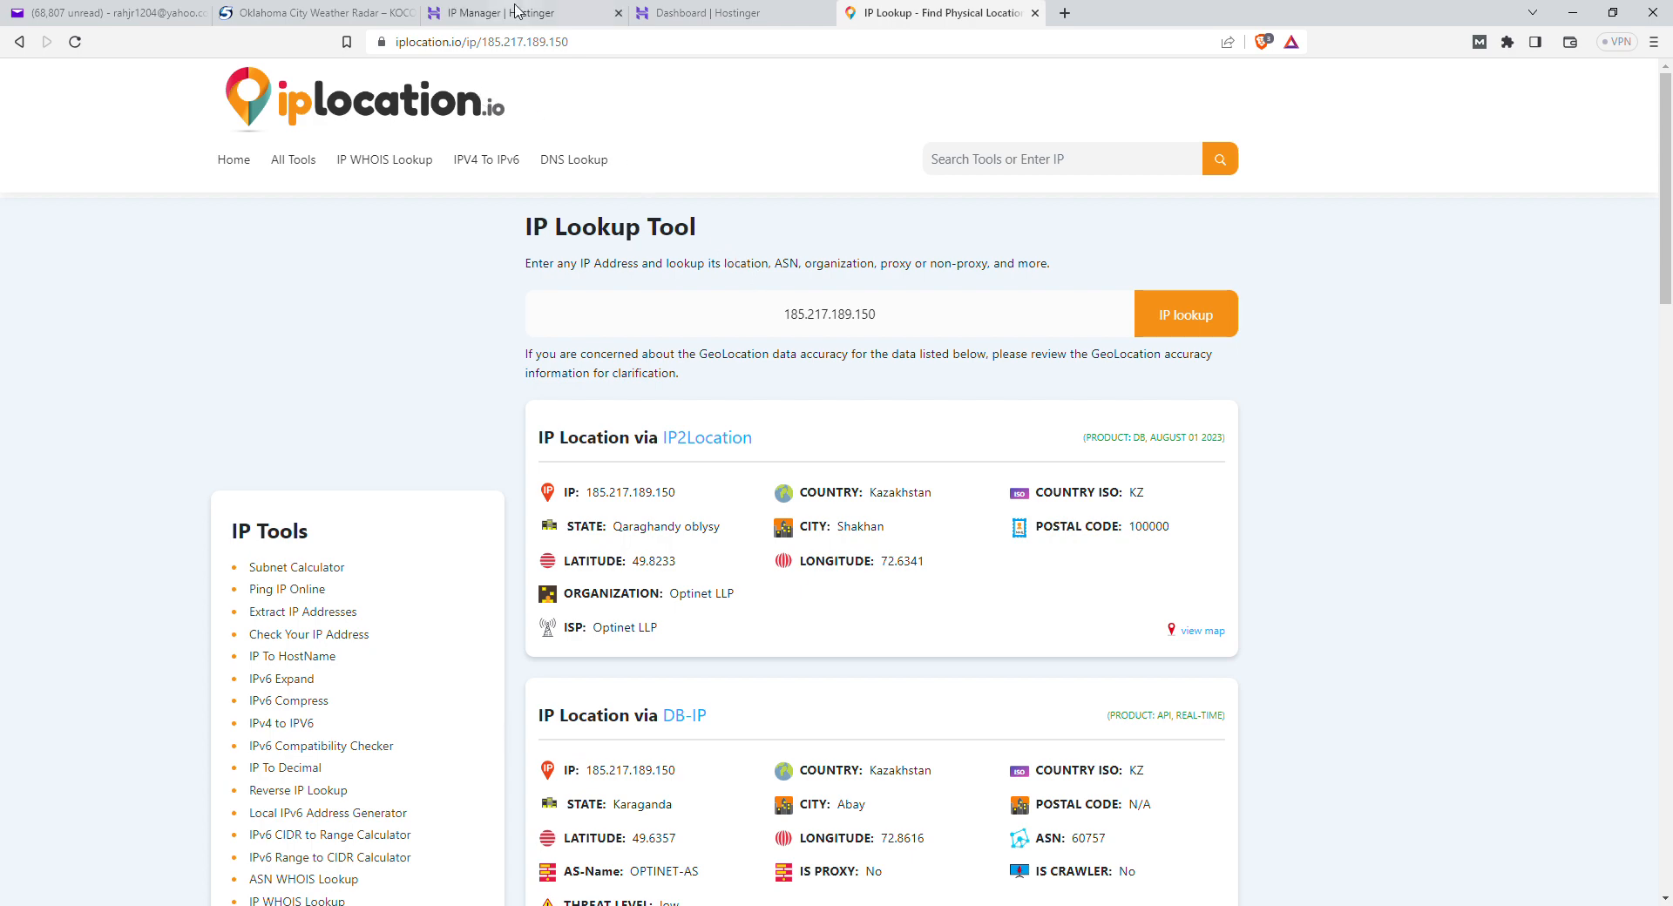
pyautogui.click(502, 12)
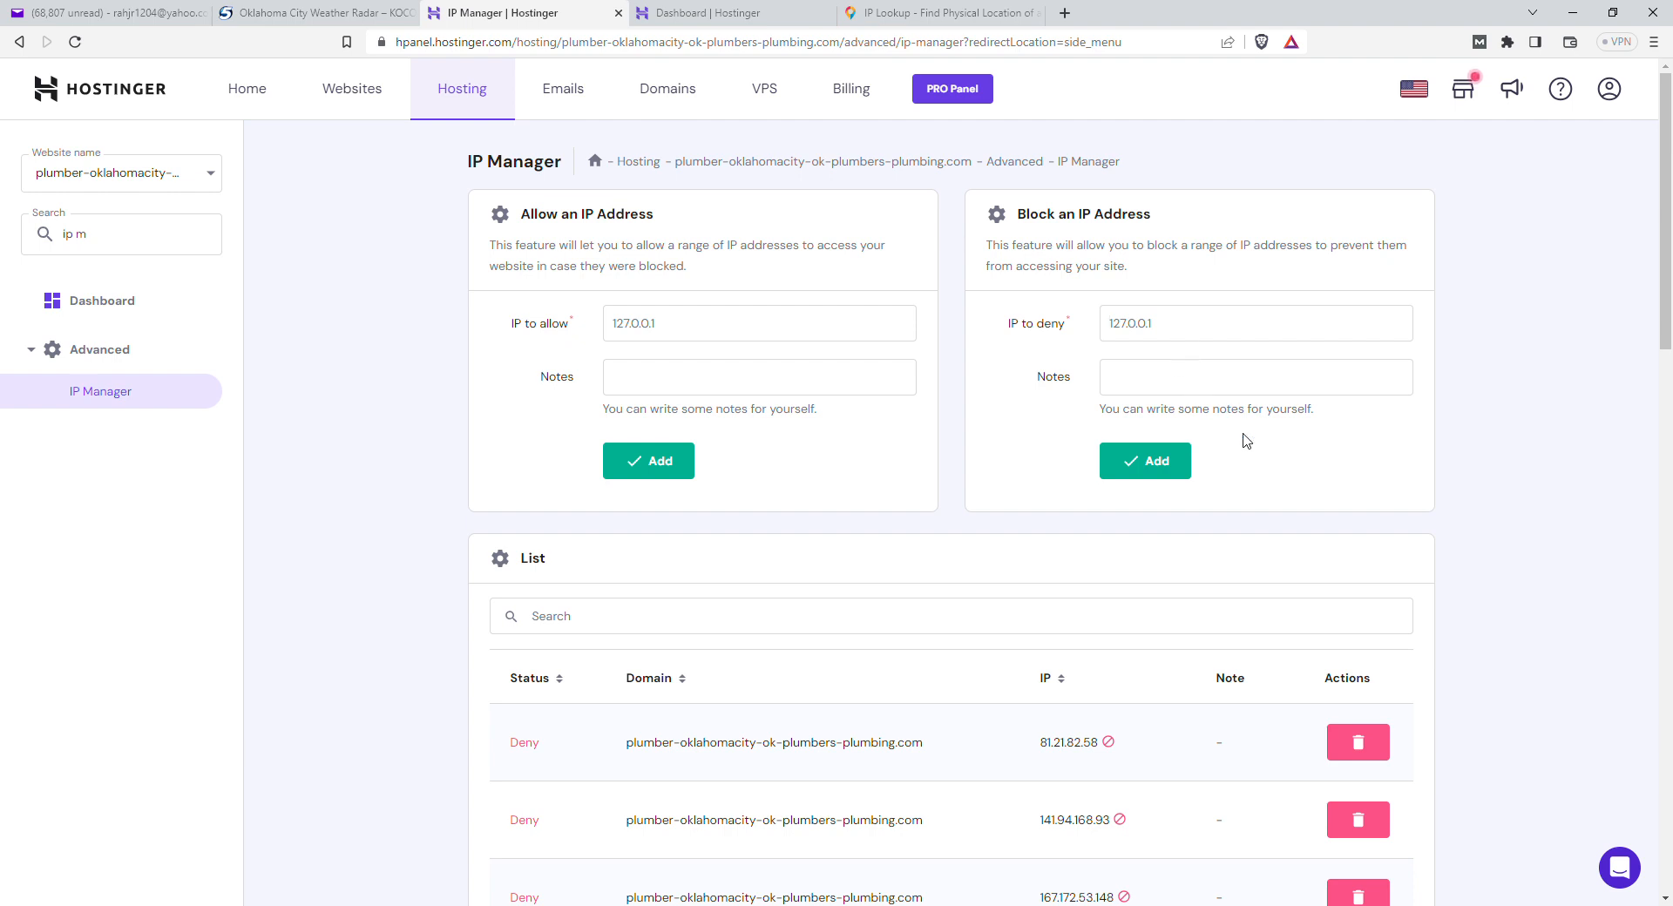
# Step: Add 185.217.189.150 to the deny list and go to the abba-service.com Hostinger dashboard
pyautogui.click(1143, 461)
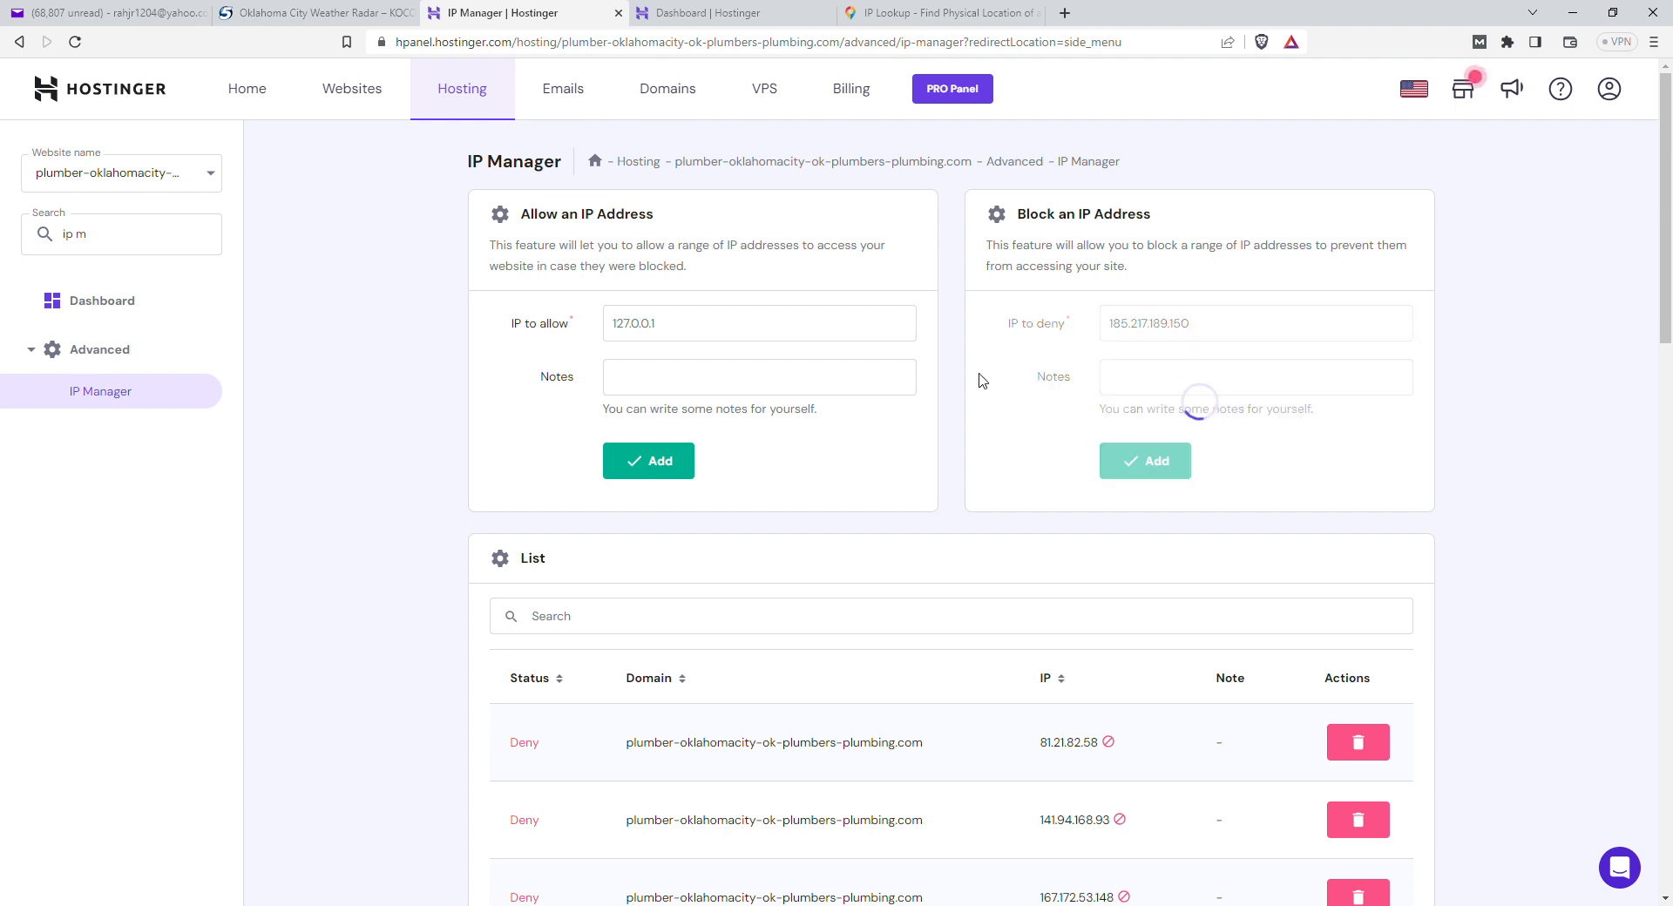
pyautogui.click(1143, 460)
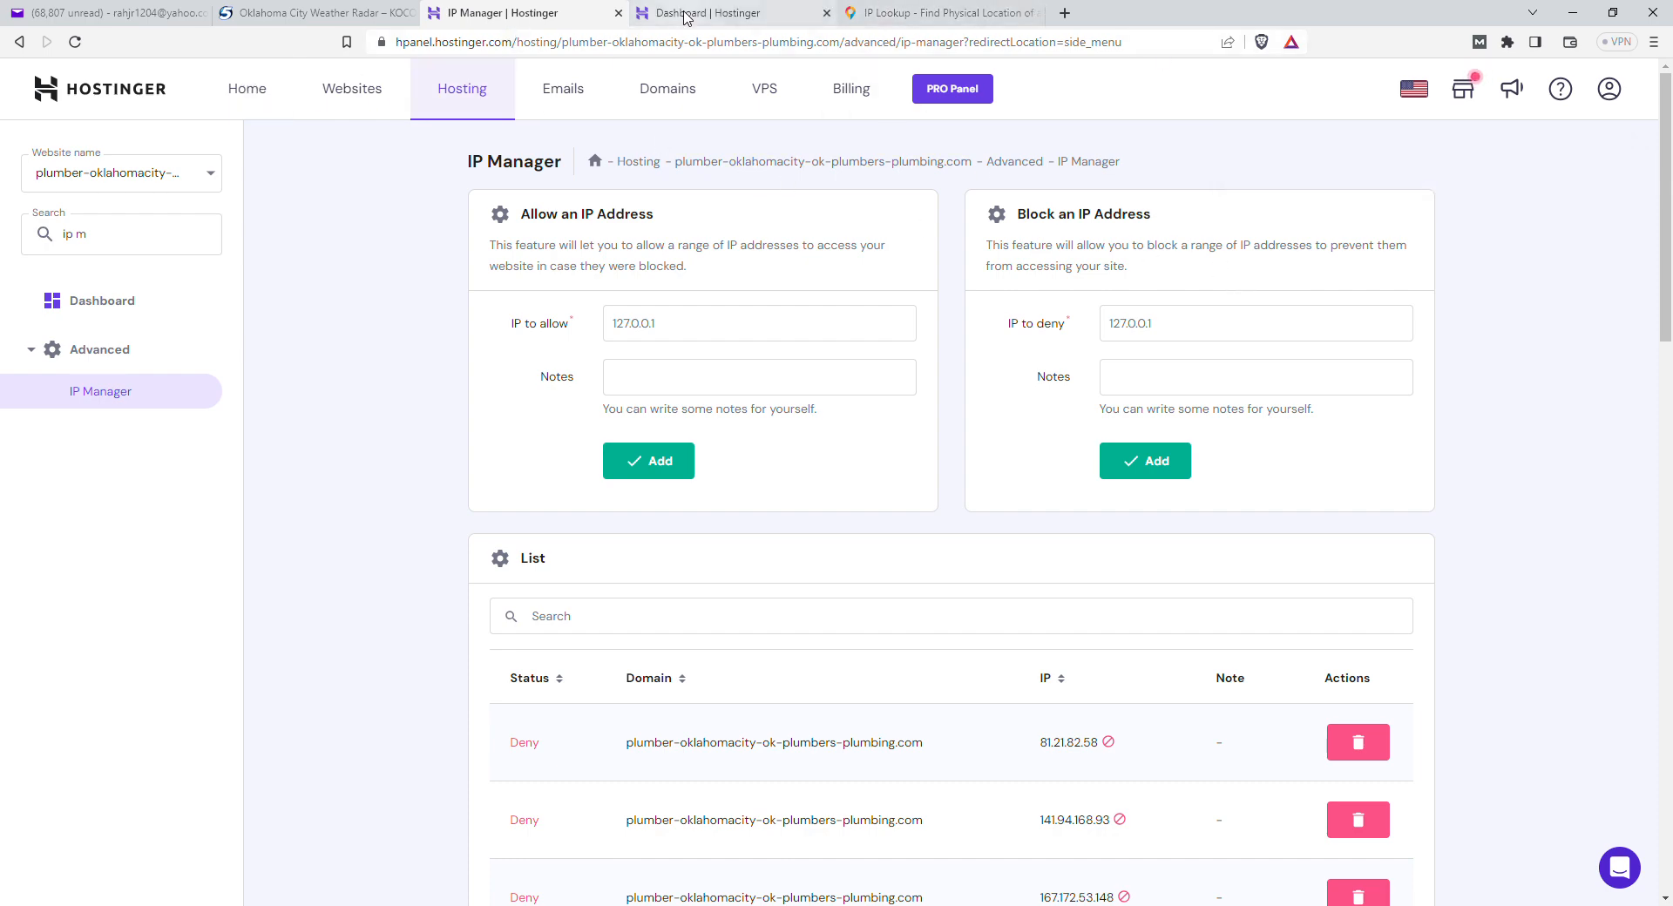
pyautogui.click(704, 13)
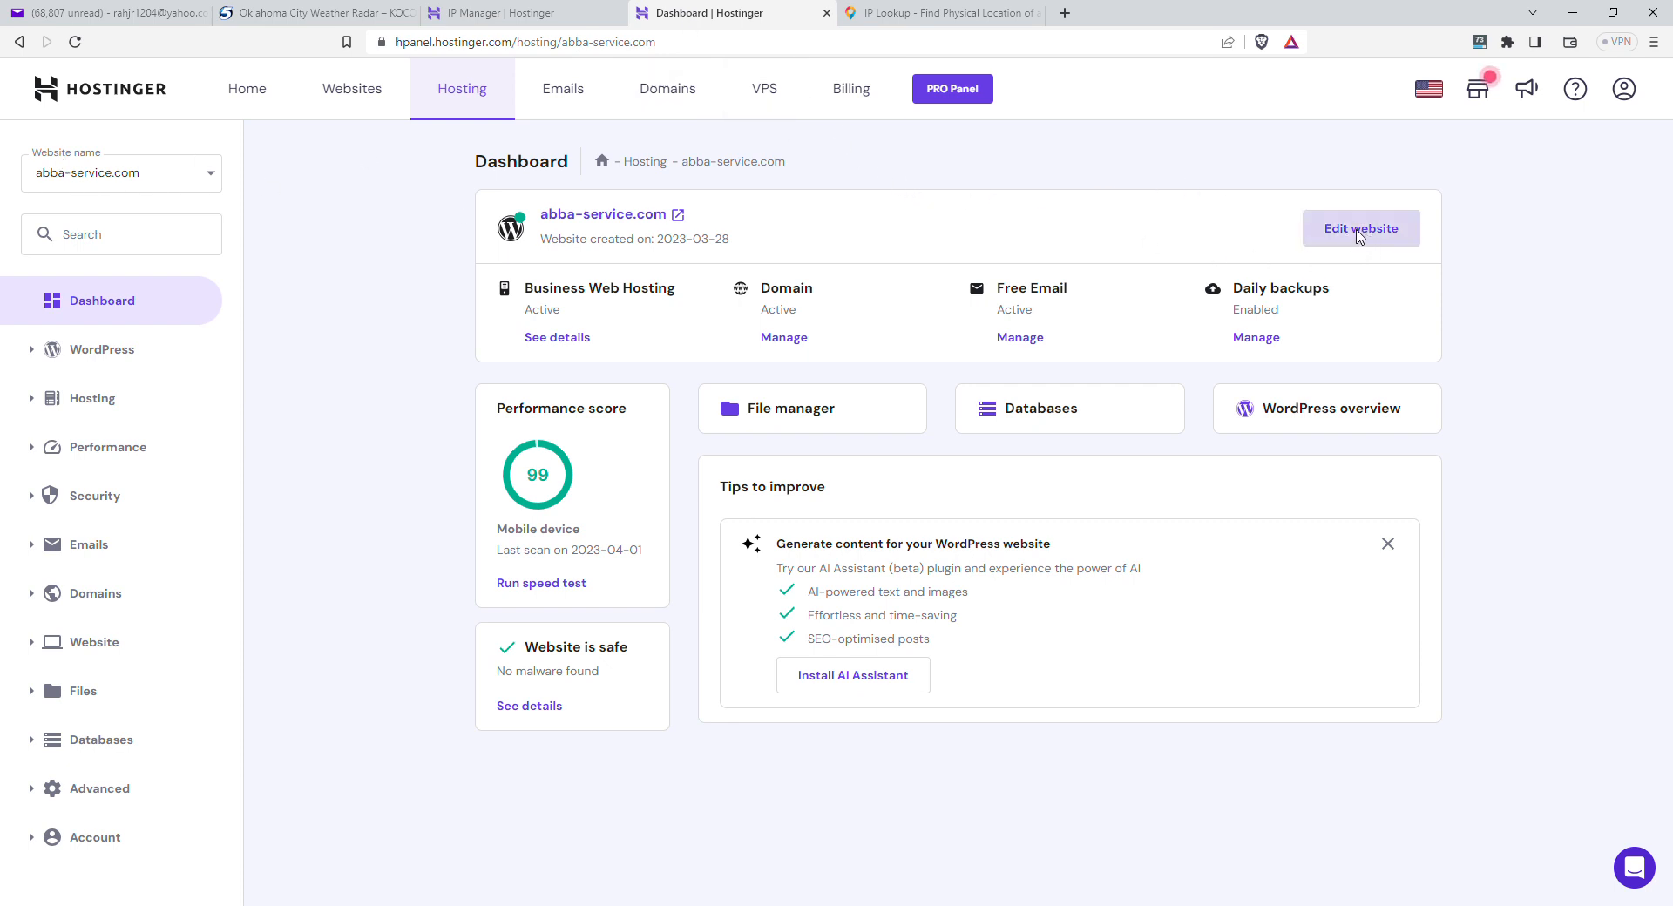
# Step: Use Edit website to launch the abba-service.com WordPress admin dashboard
pyautogui.click(1361, 228)
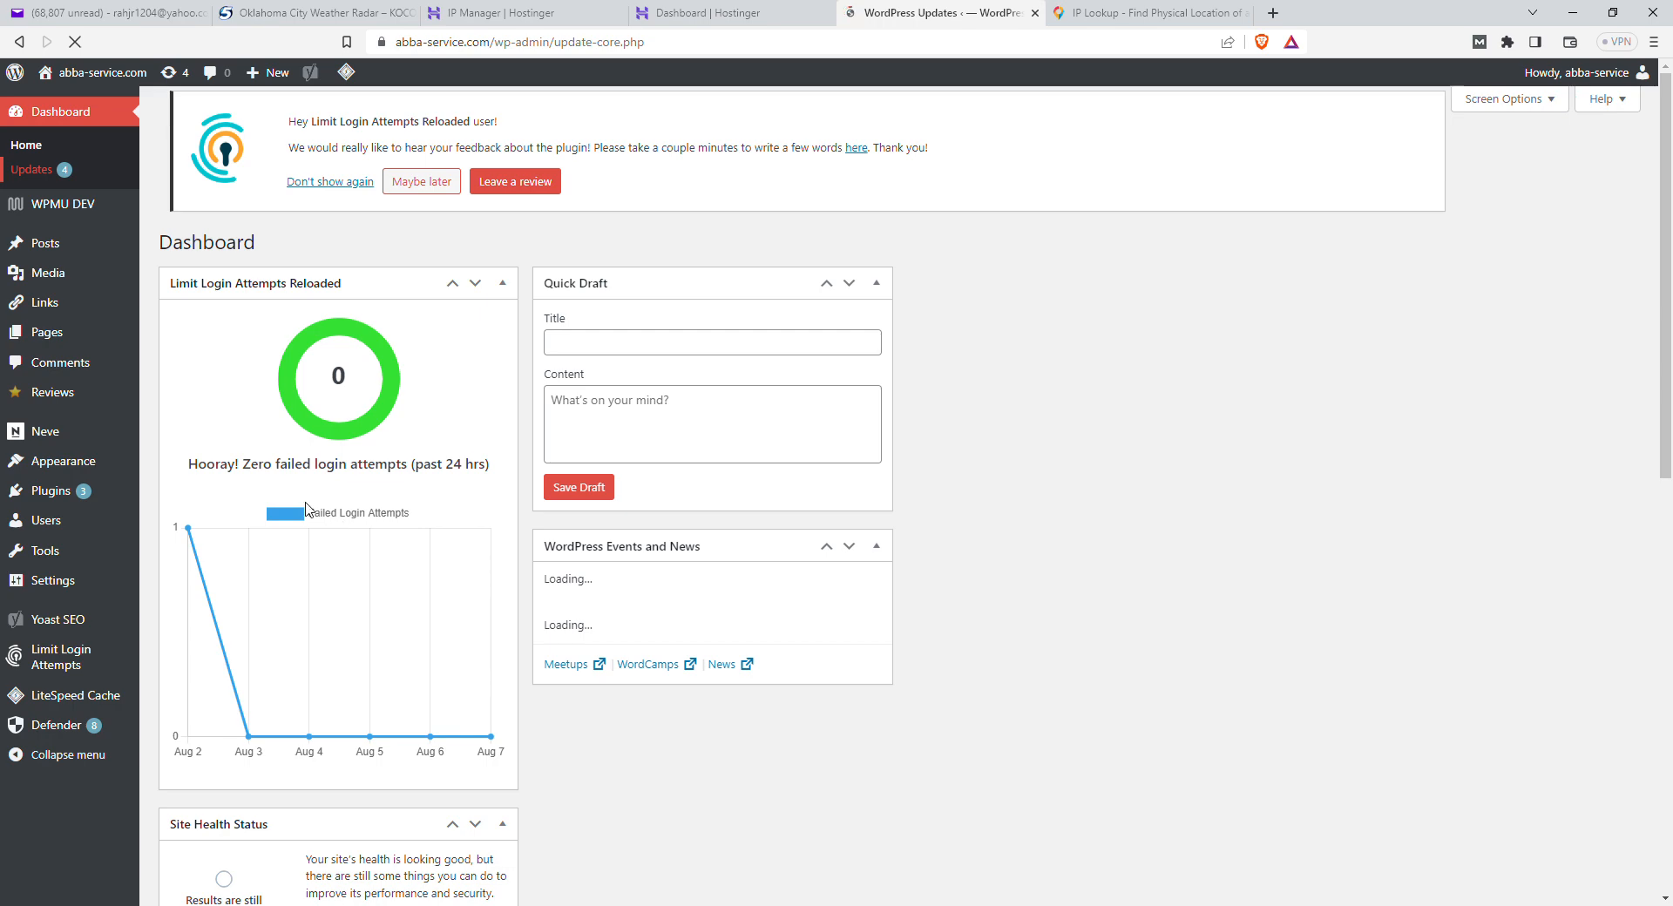
# Step: Select all plugins with pending updates and start the Update Plugins run
pyautogui.click(31, 169)
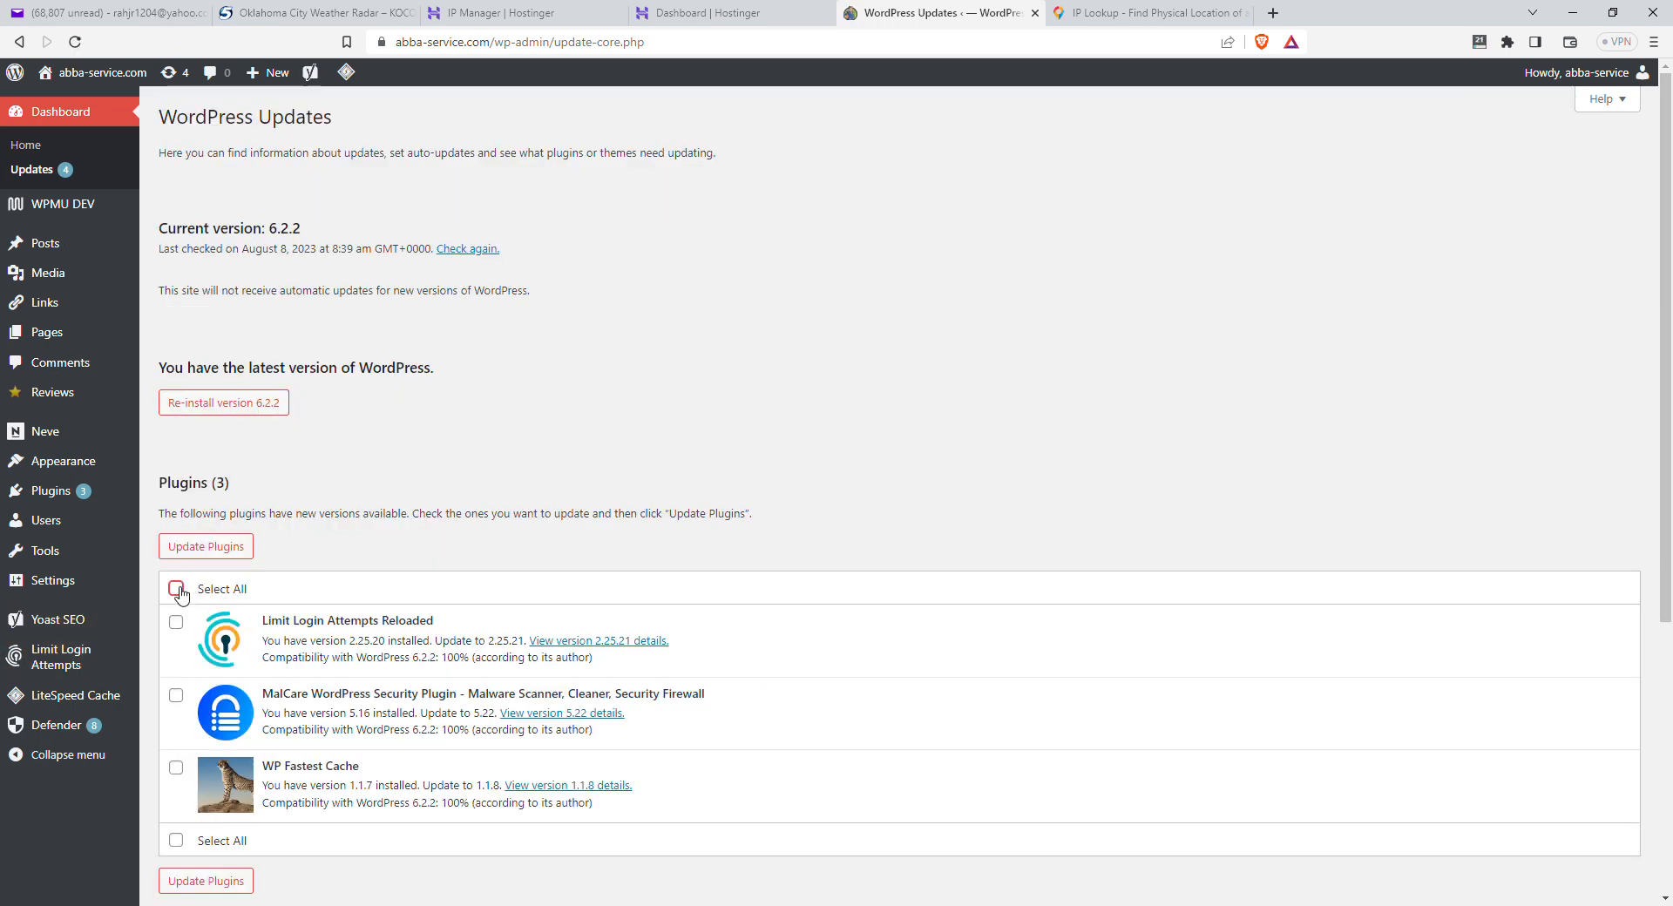
pyautogui.click(176, 588)
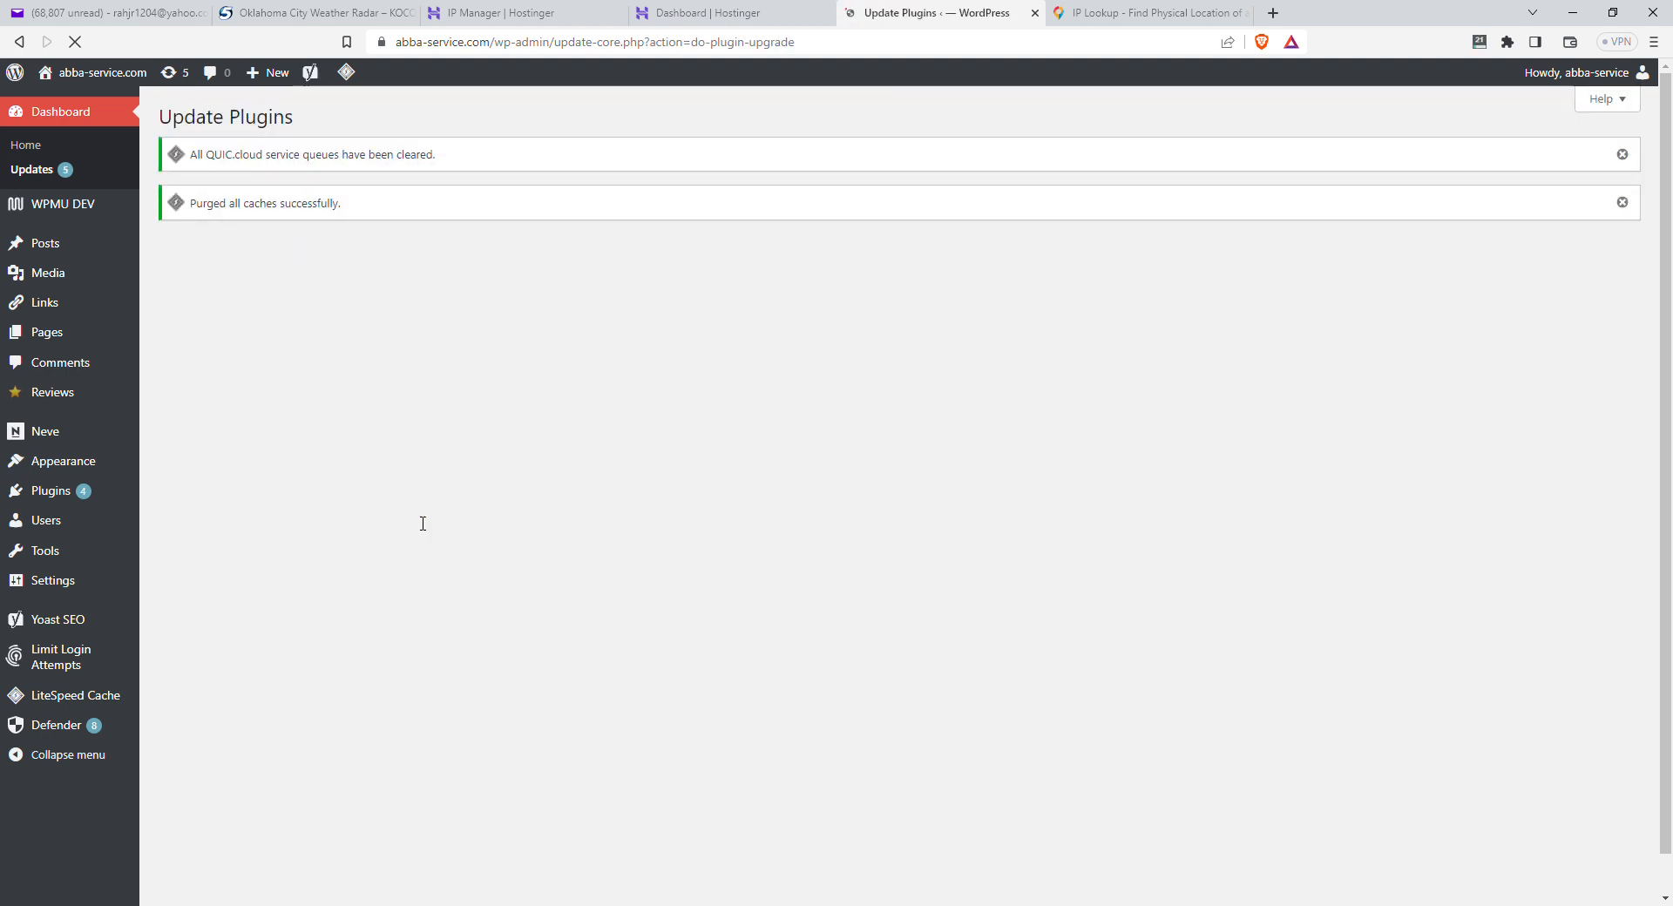
pyautogui.moveTo(49, 490)
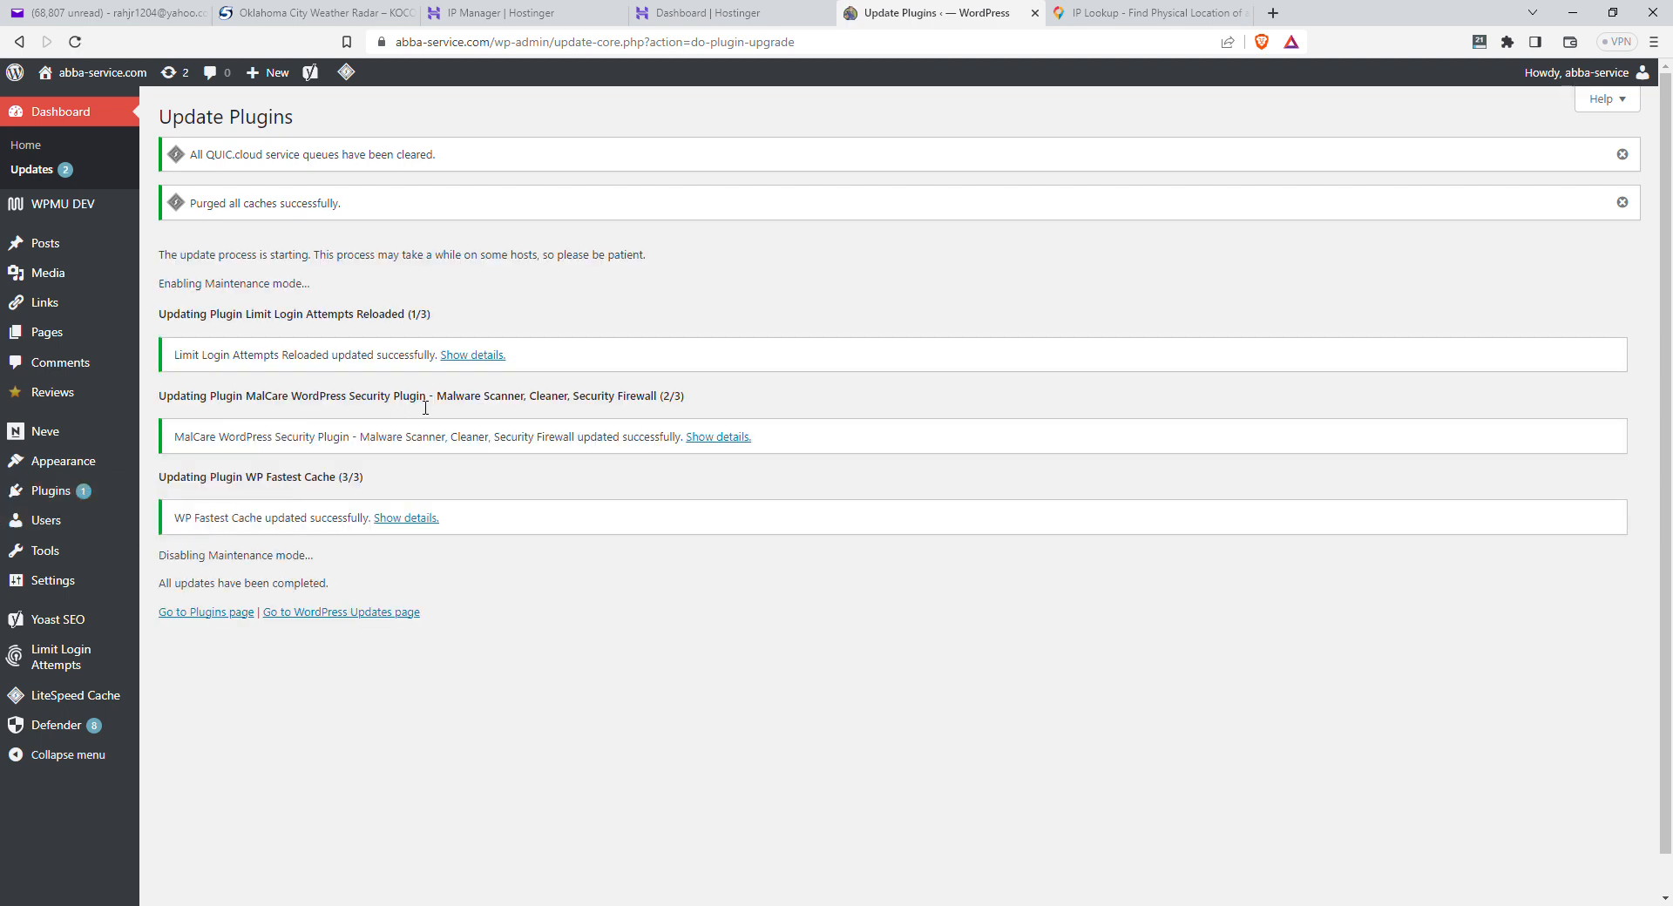
pyautogui.moveTo(49, 490)
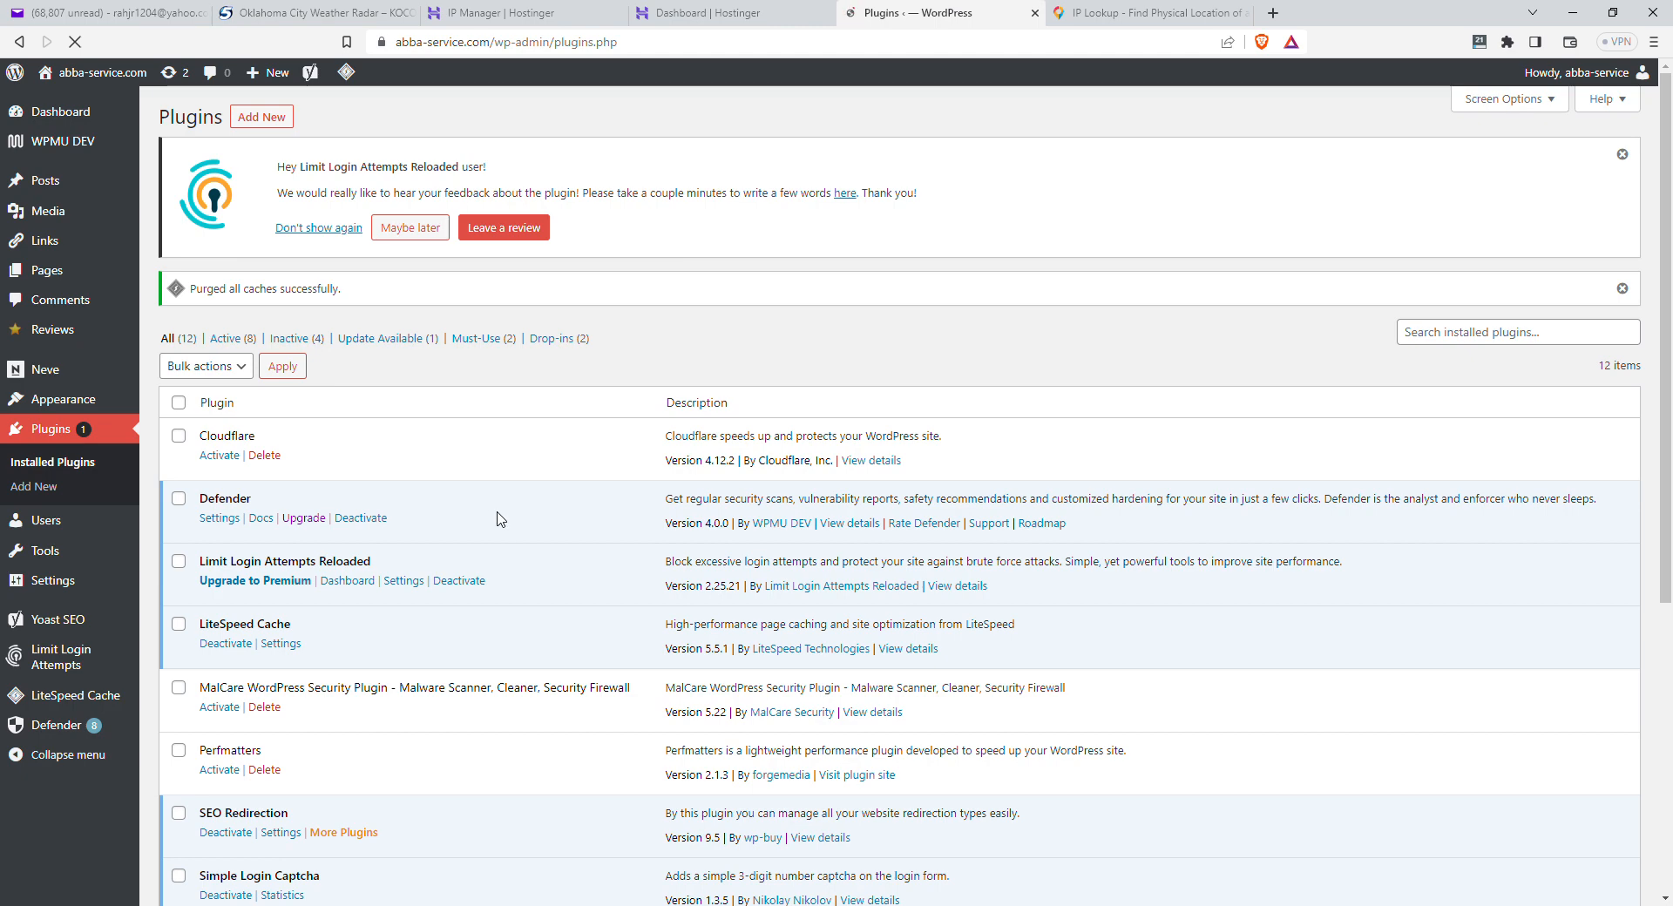
# Step: Delete WP Fastest Cache and its data, then head to Limit Login Attempts Reloaded settings
pyautogui.scroll(-3)
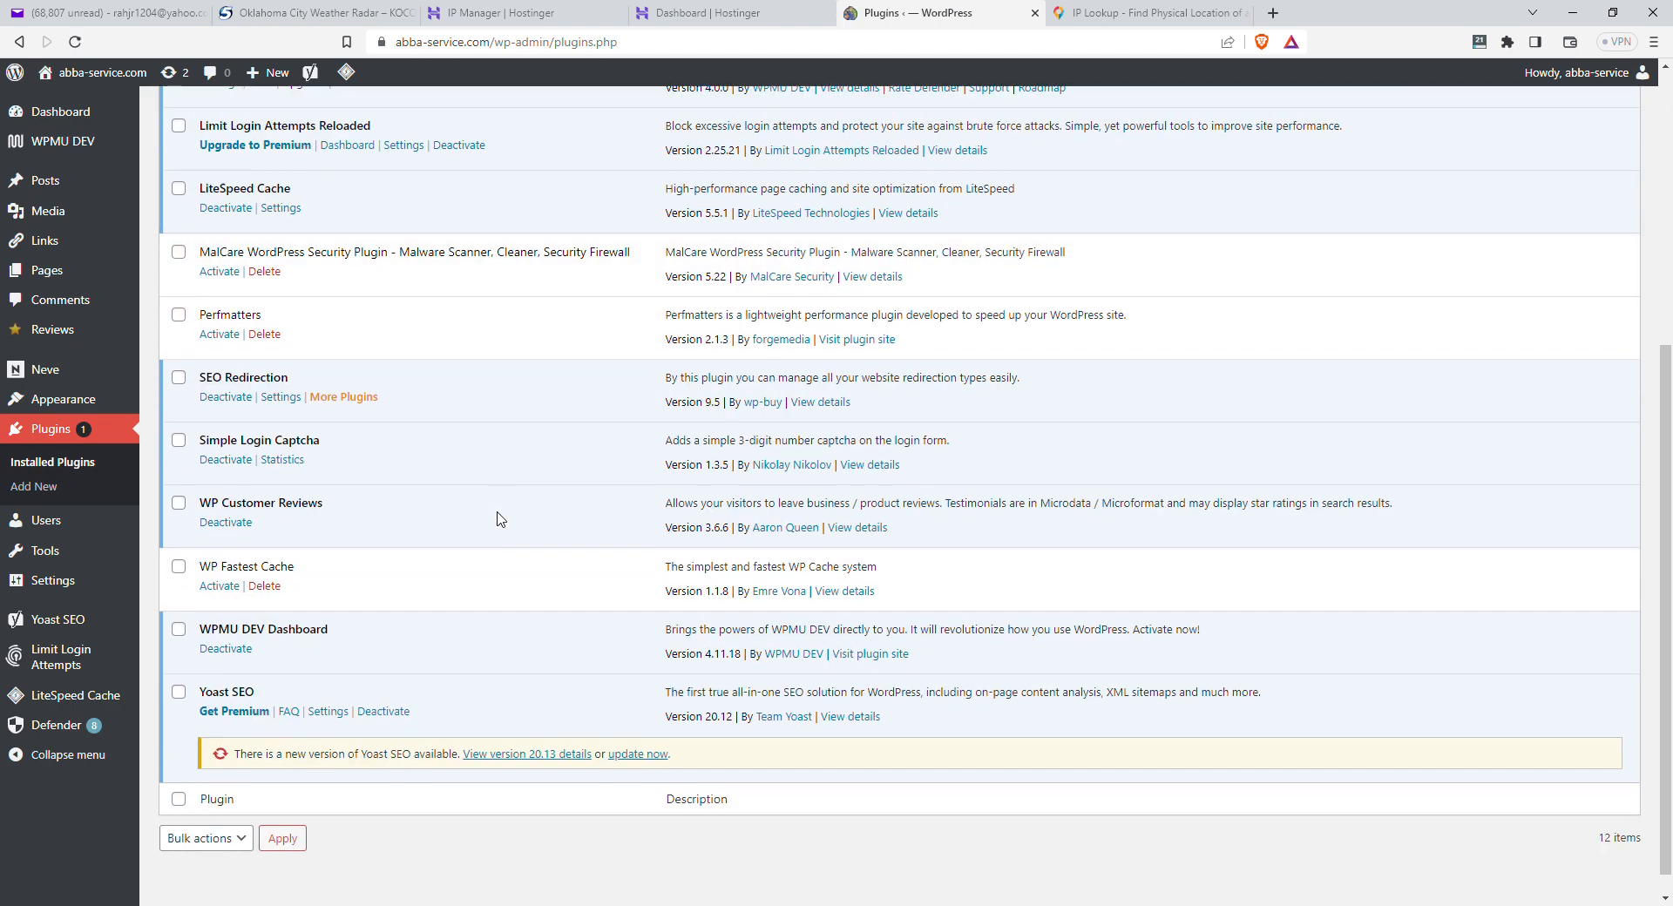
pyautogui.click(265, 586)
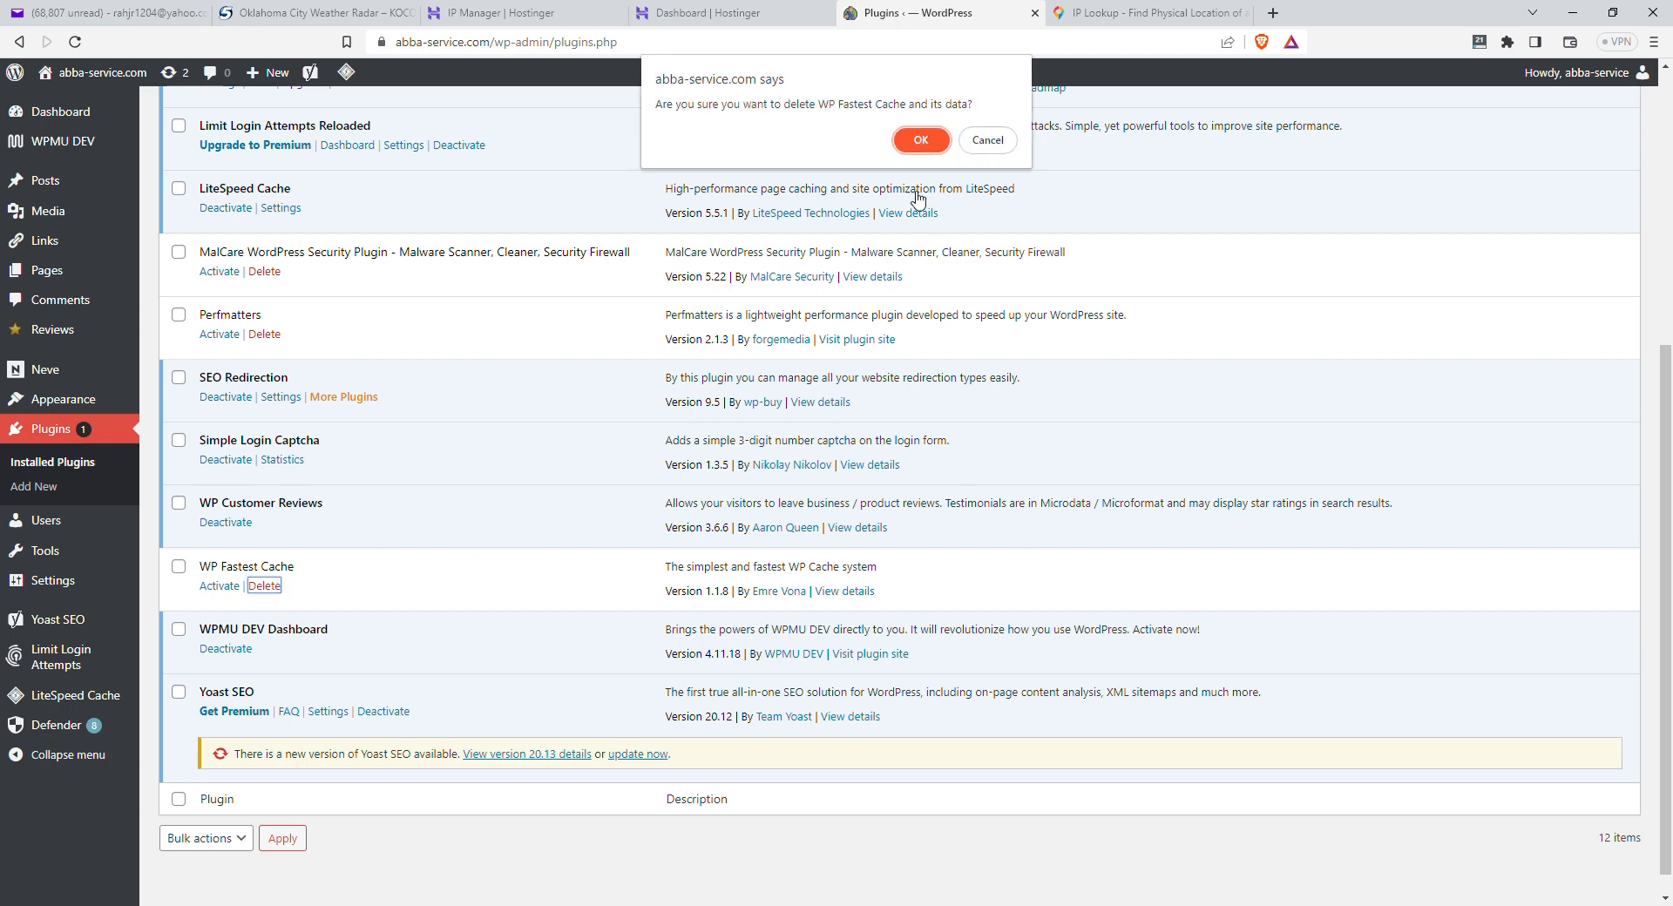
pyautogui.click(920, 140)
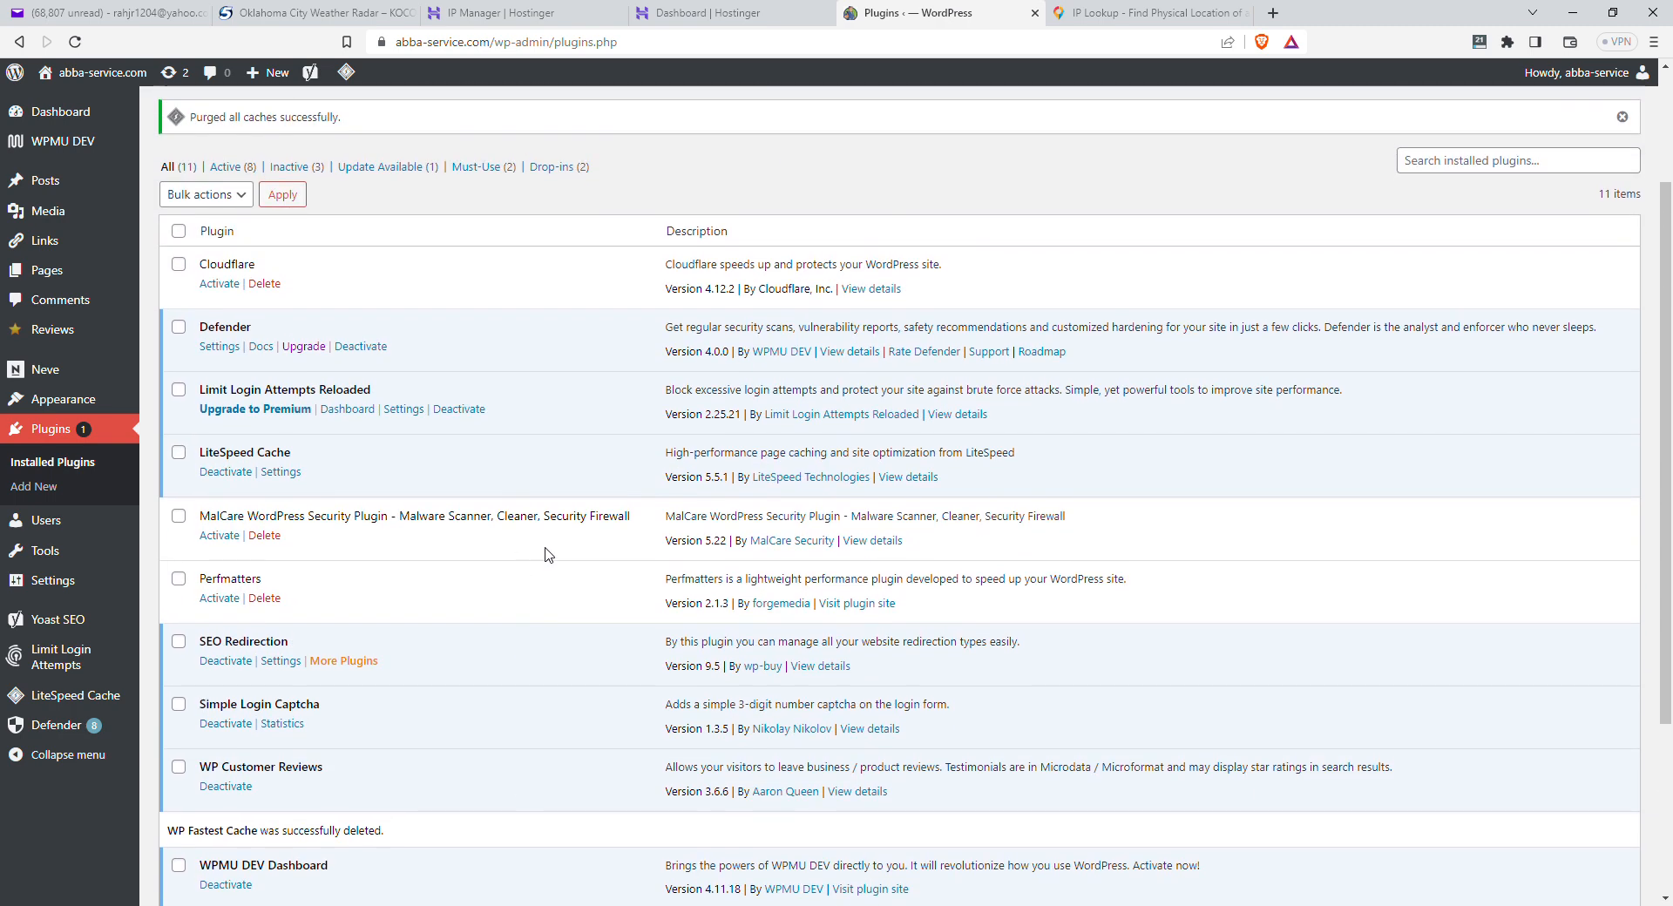
pyautogui.moveTo(349, 426)
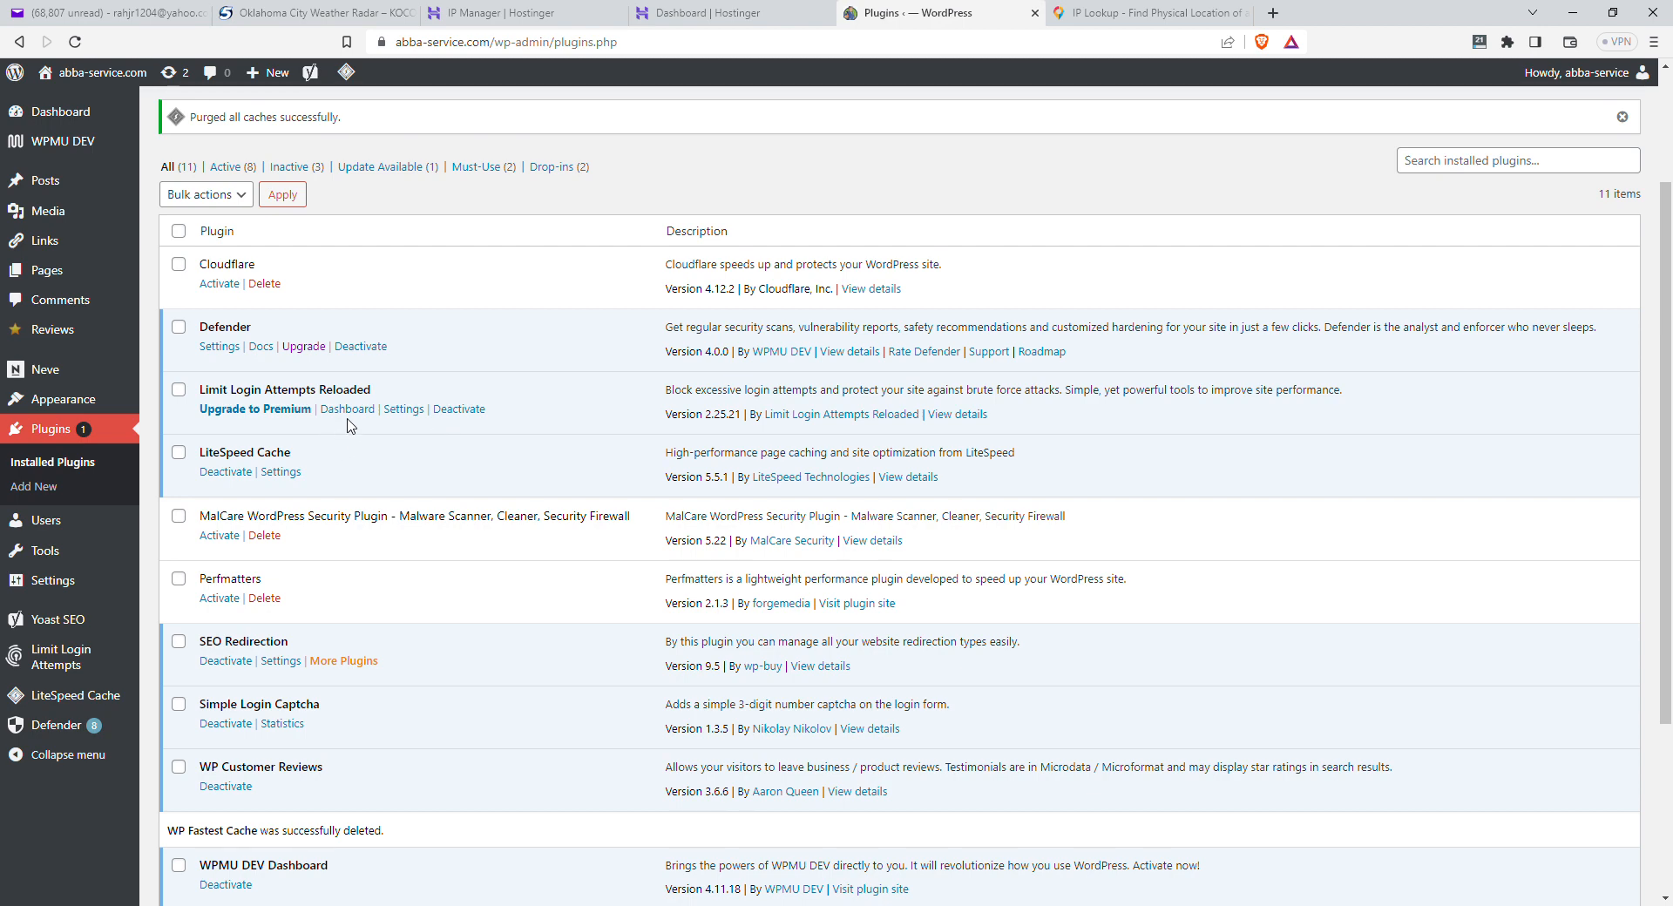
pyautogui.click(403, 410)
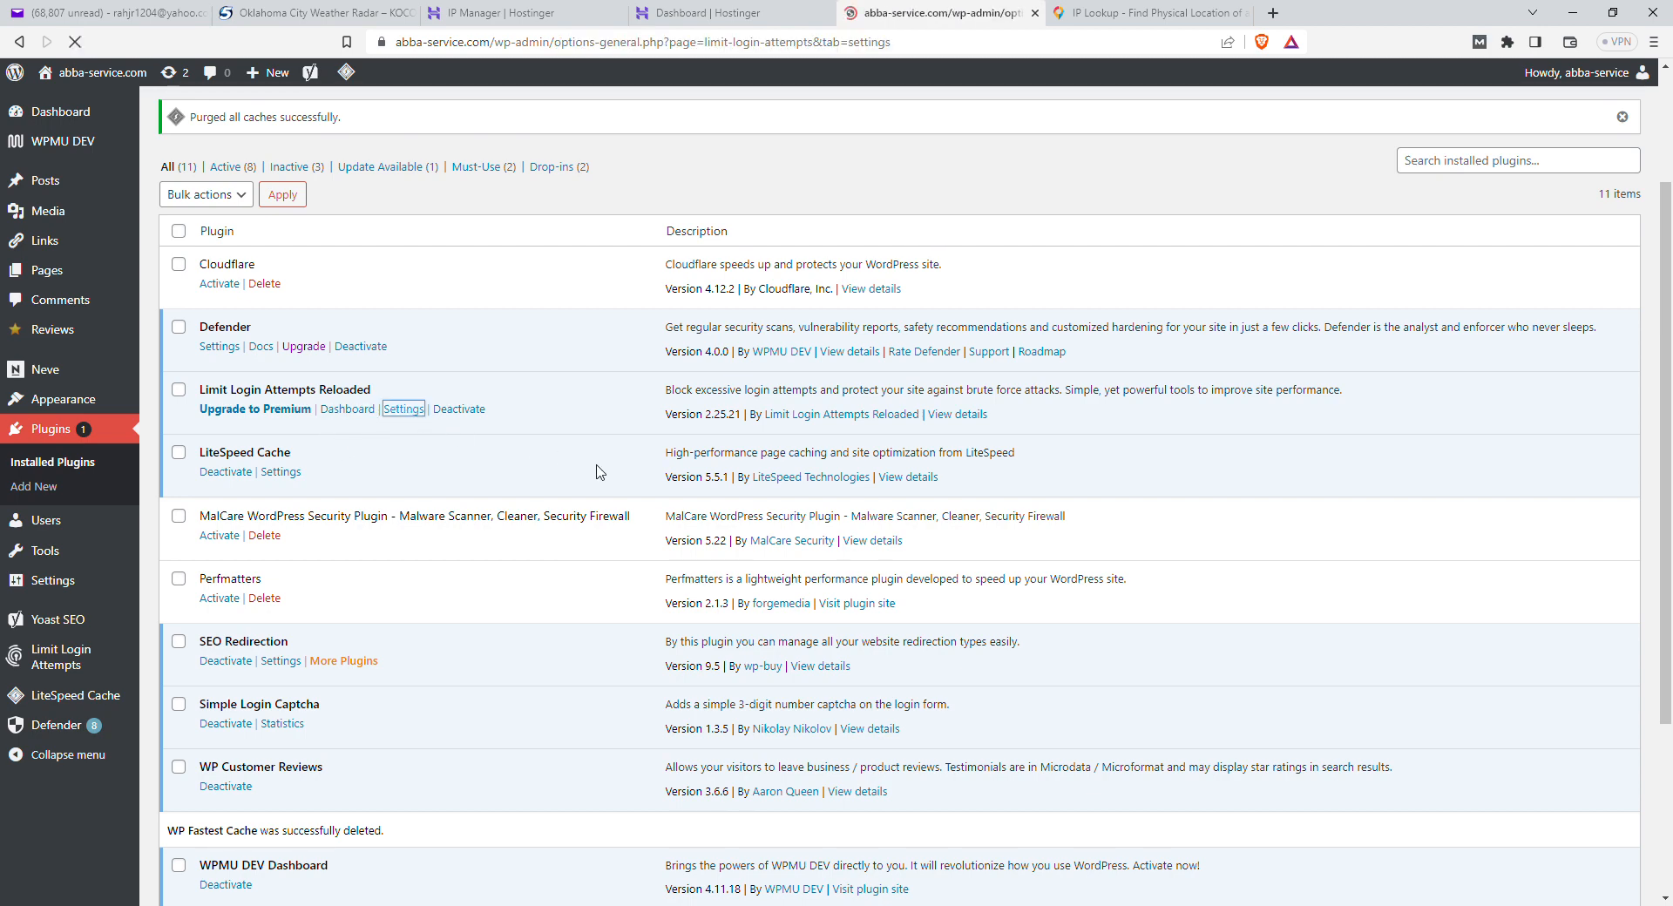
# Step: Show the Local App lockout options: 1 allowed retry, 240-minute lockout
pyautogui.click(403, 410)
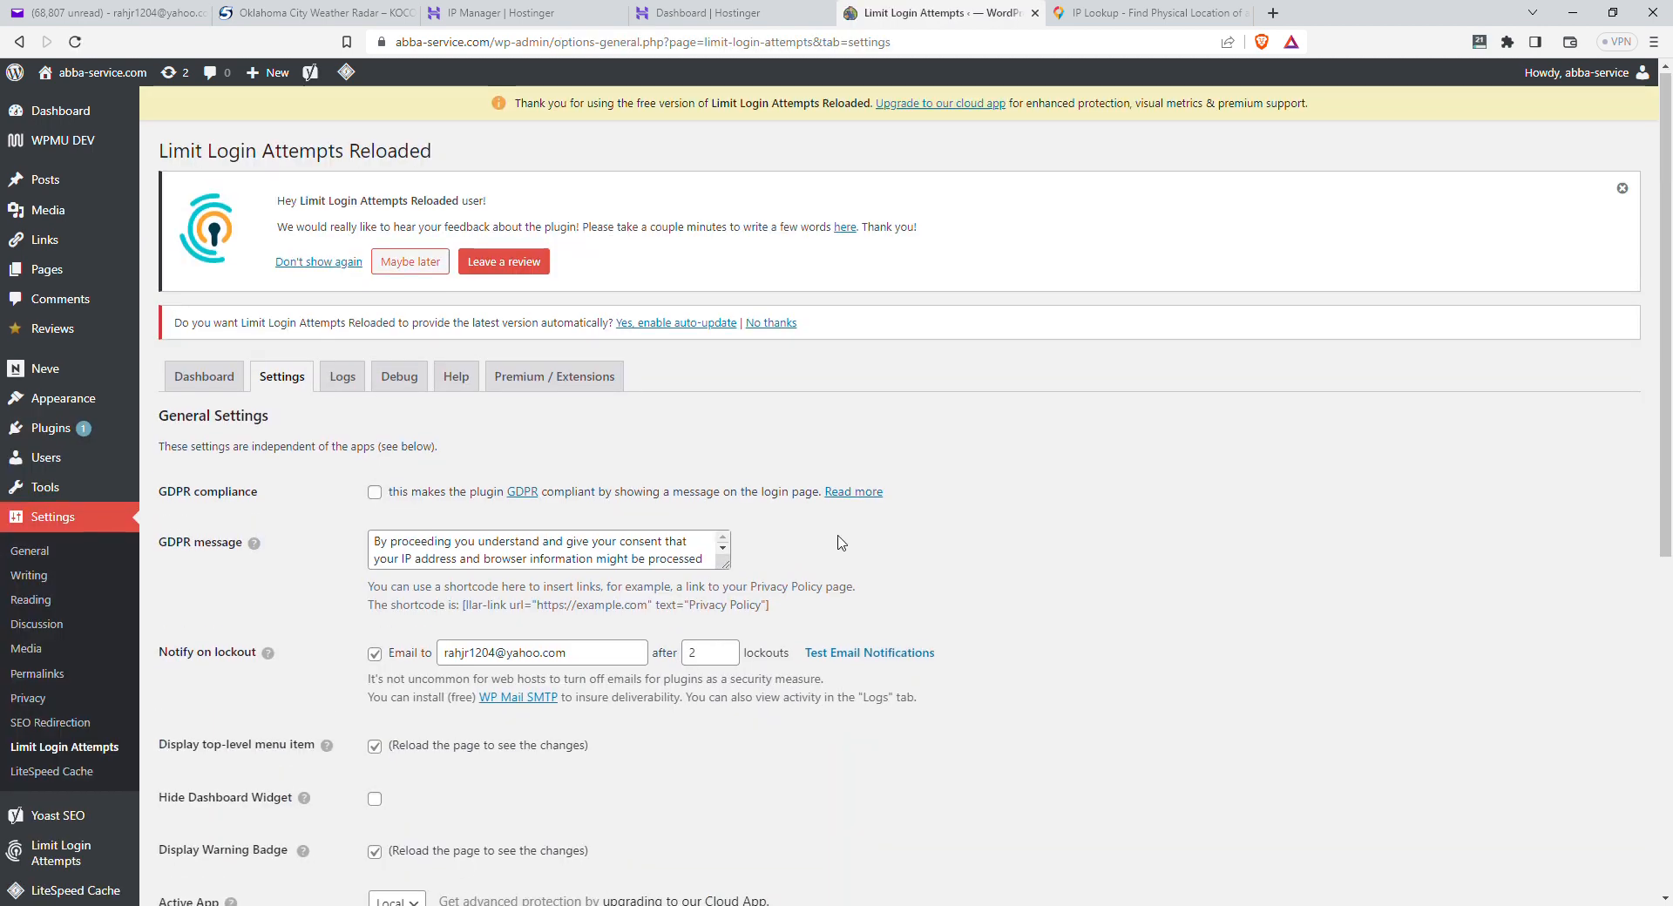
pyautogui.scroll(-3)
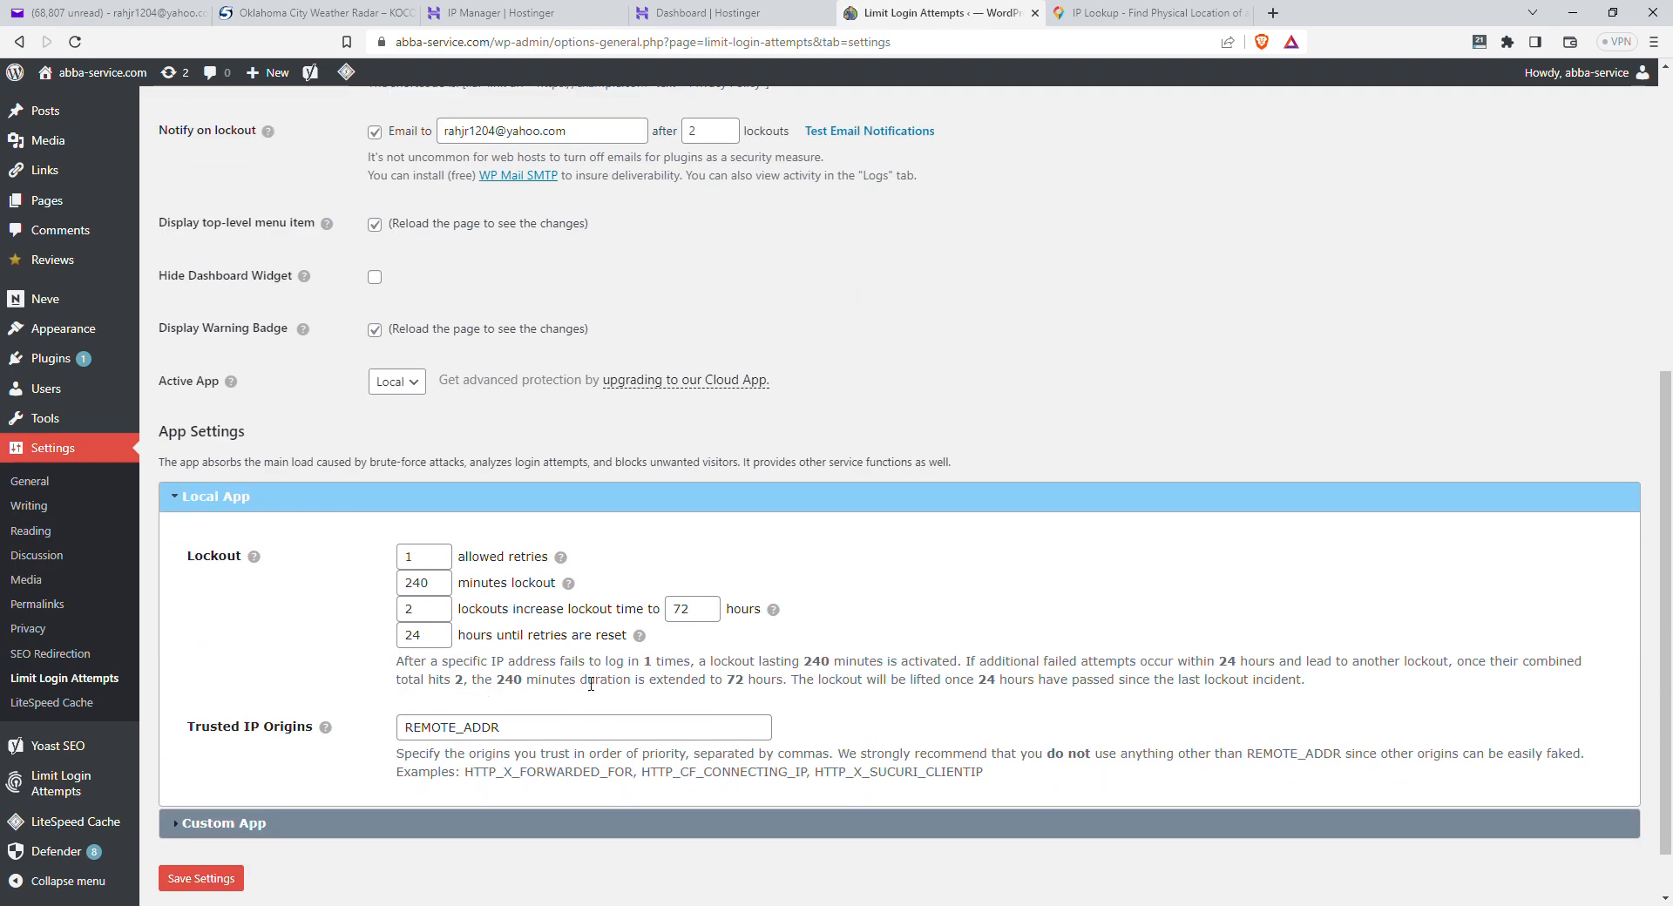
pyautogui.scroll(-3)
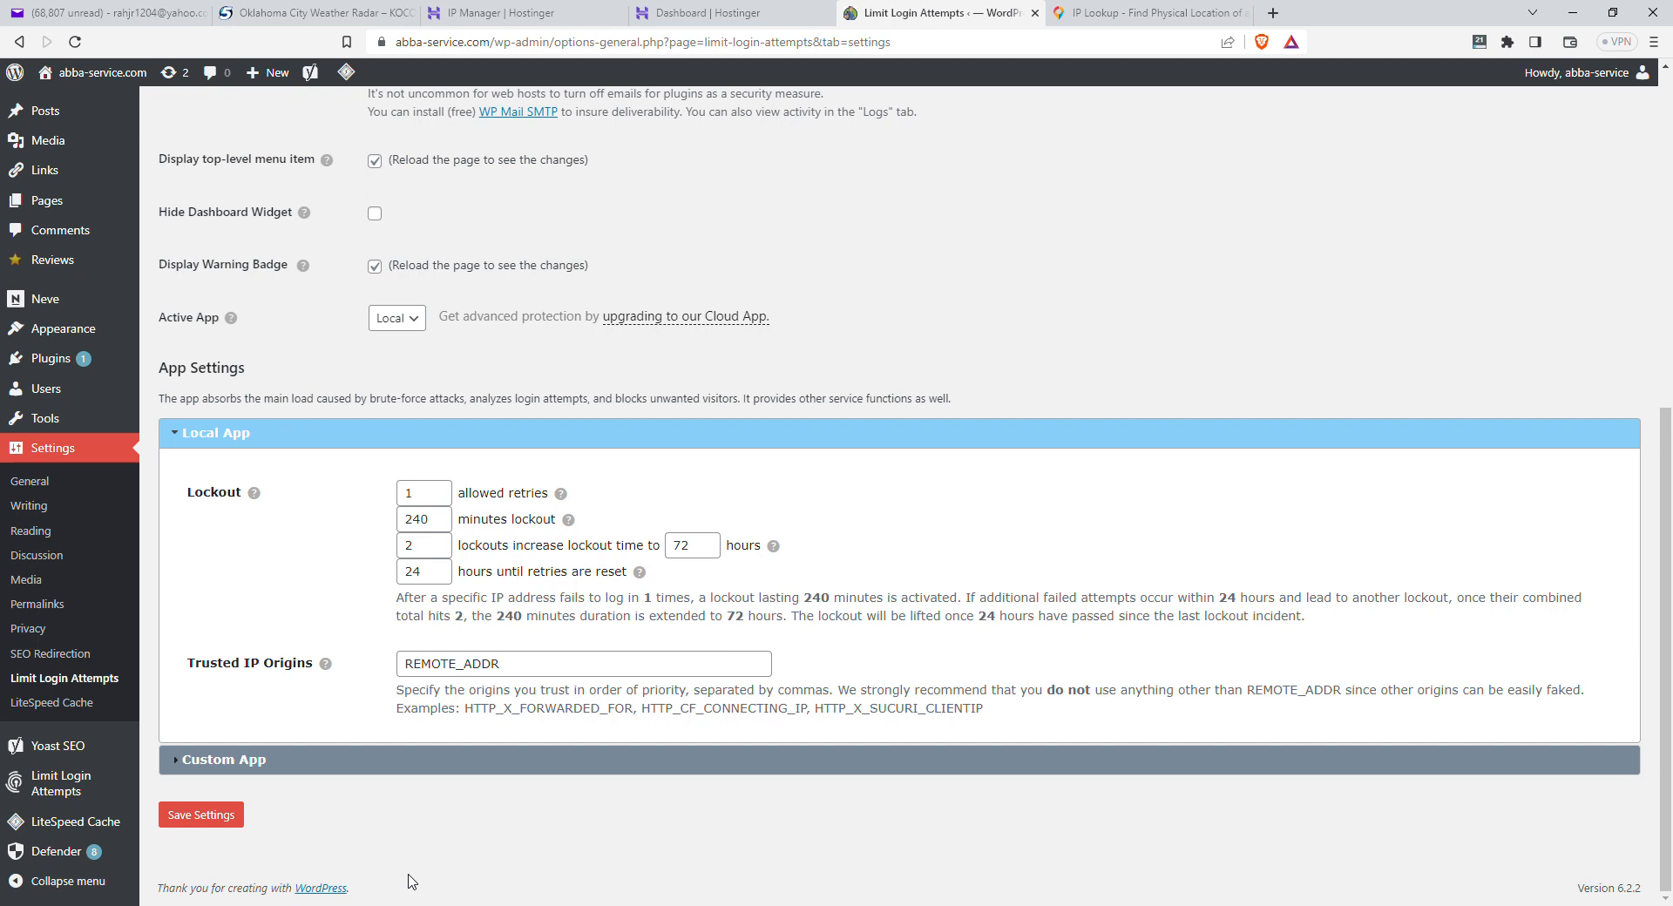
pyautogui.moveTo(1281, 115)
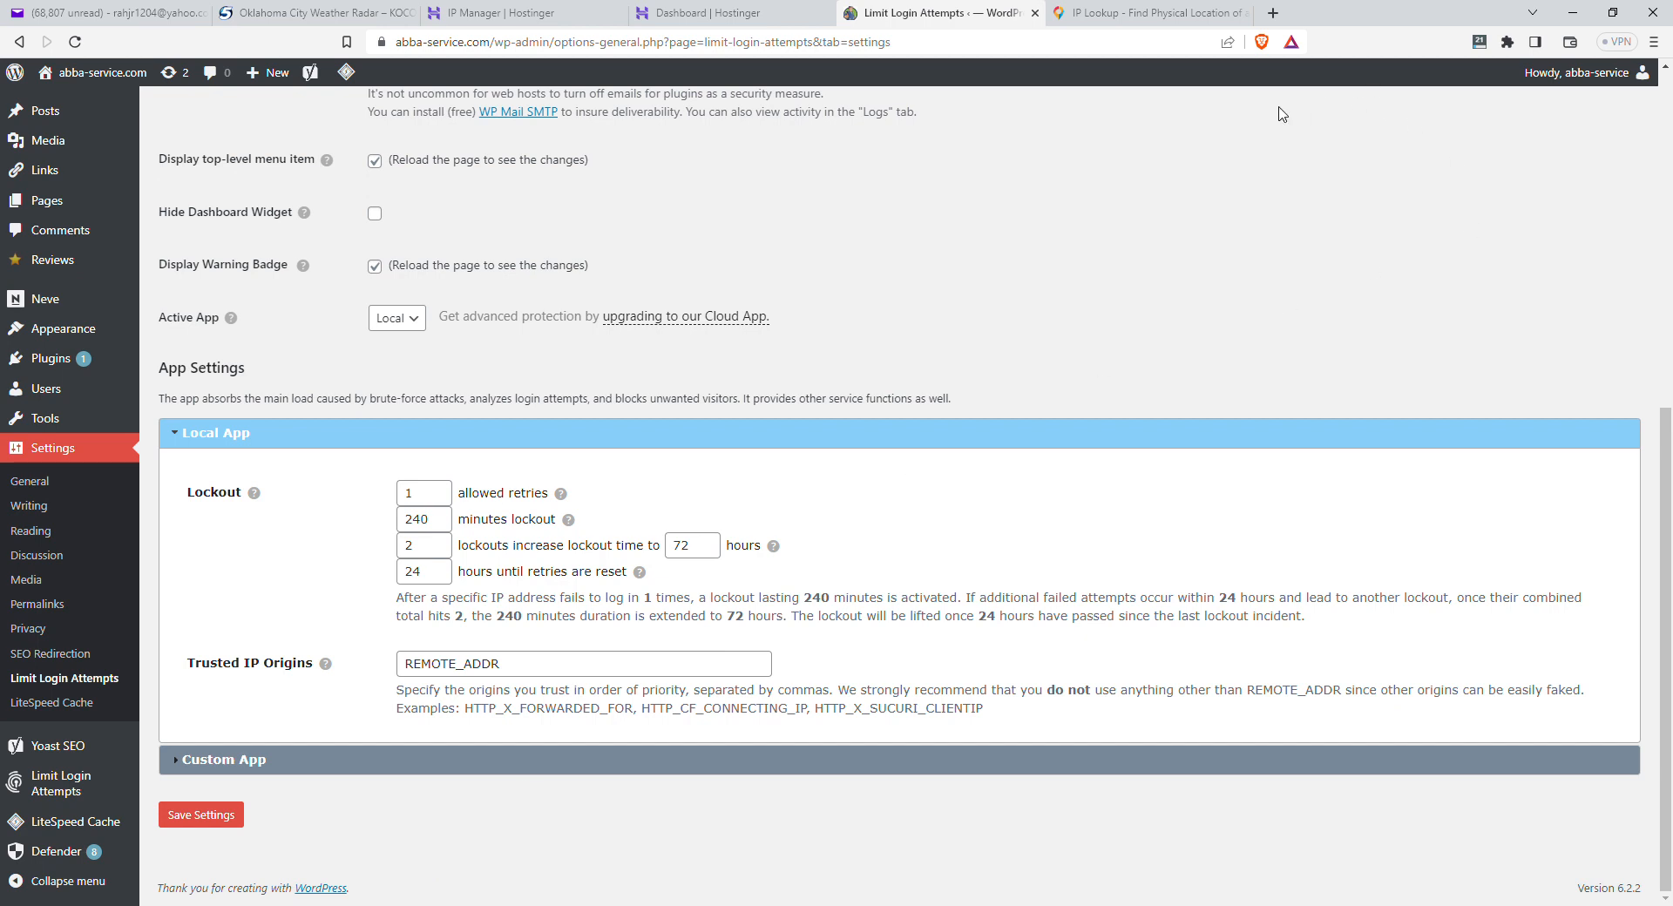
pyautogui.moveTo(1262, 93)
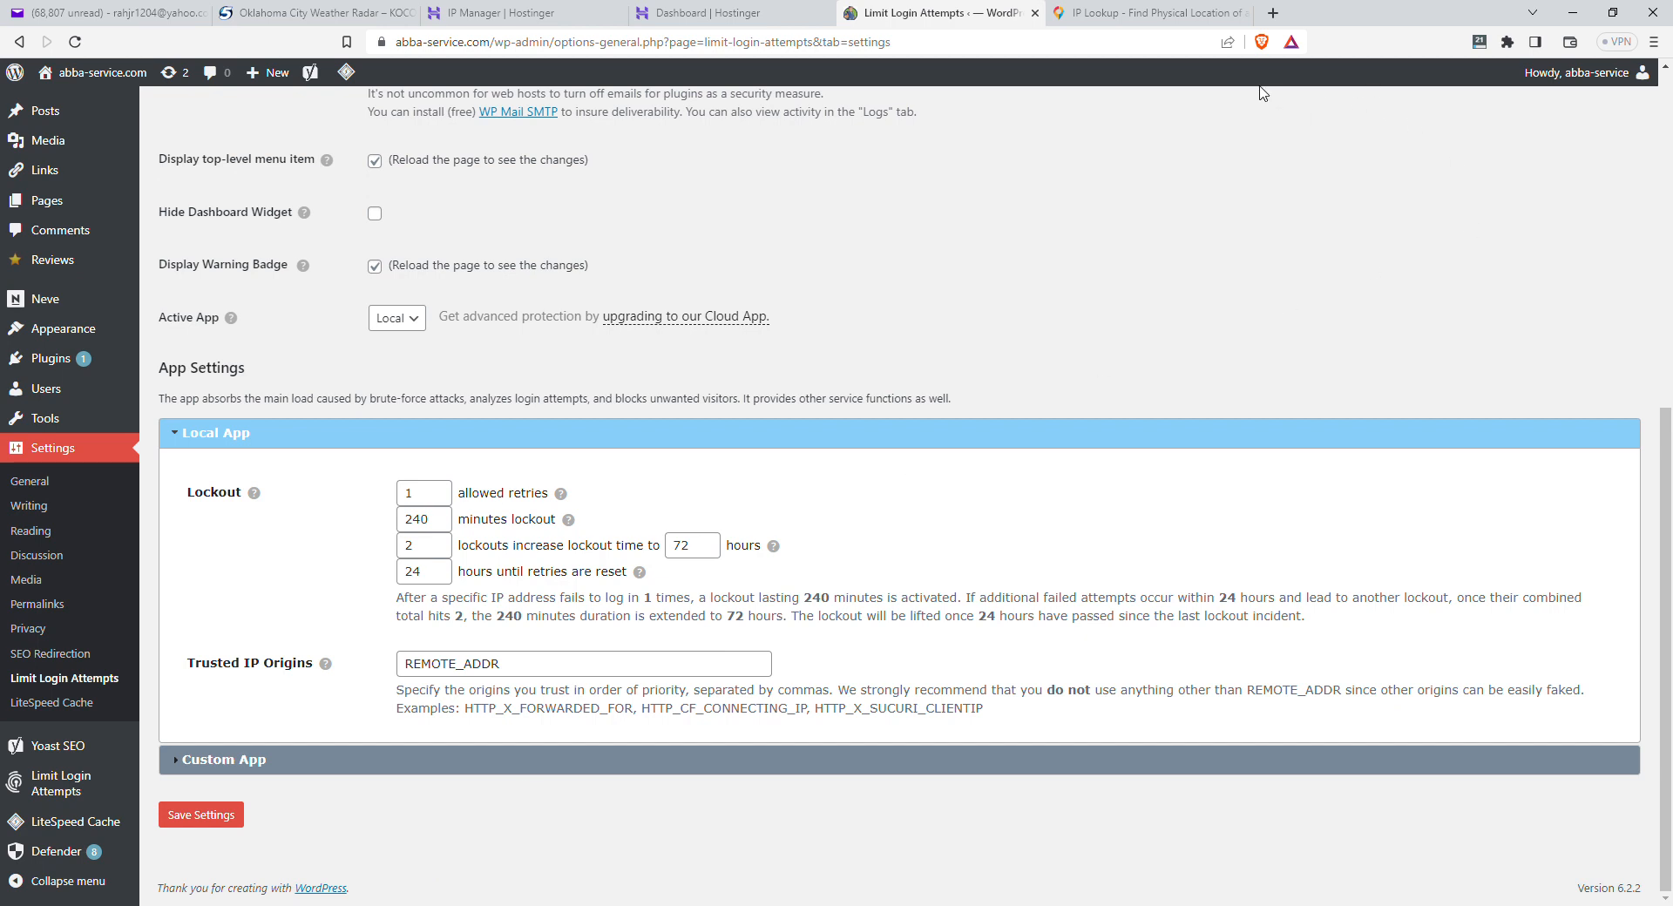